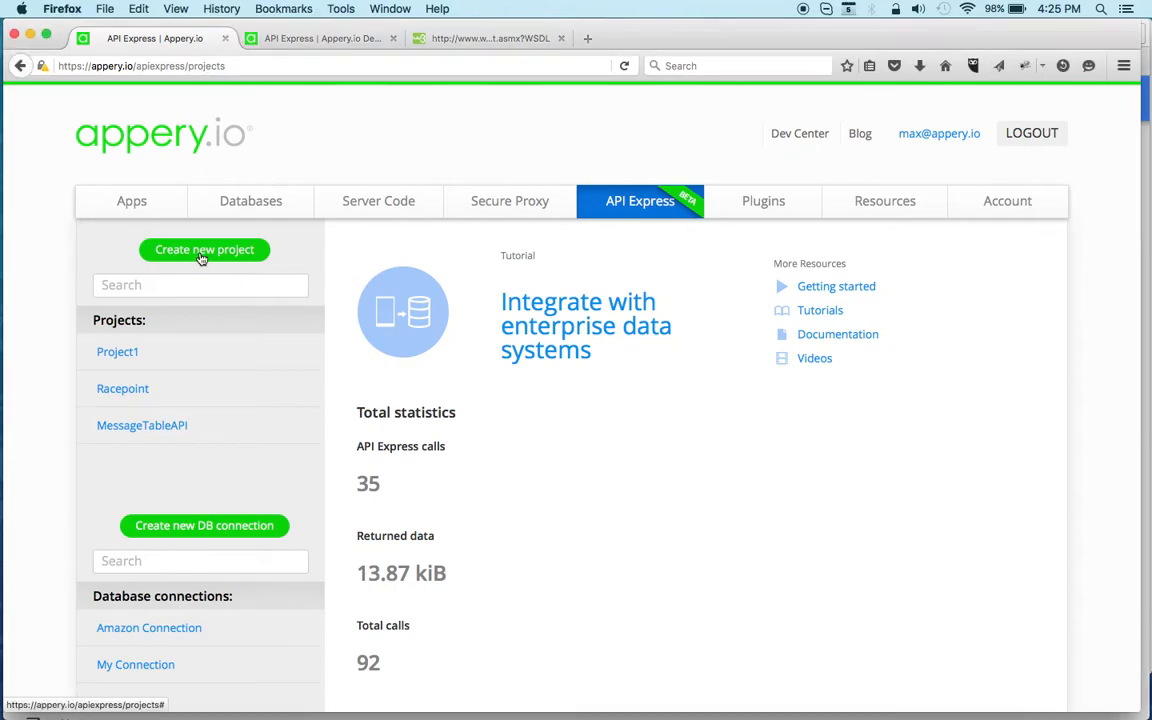
Create a new API Express project named TemperatureAPI
{"action": "left_click", "coordinate": [204, 249]}
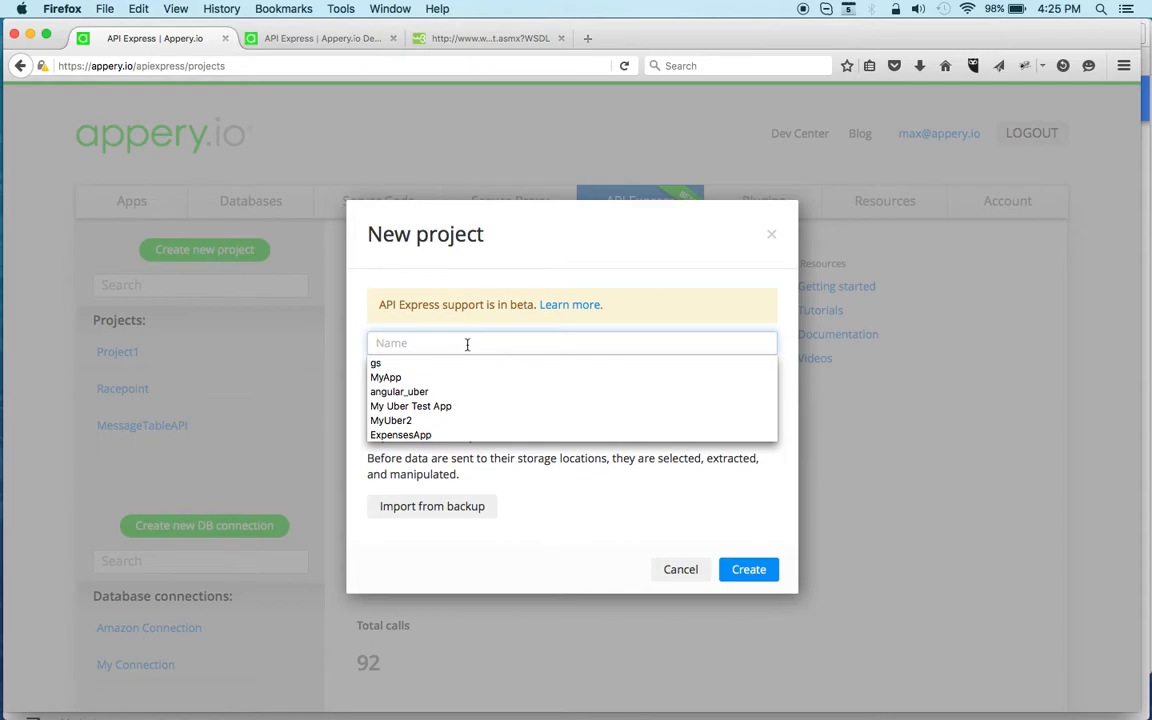
{"action": "type", "text": "Temperature"}
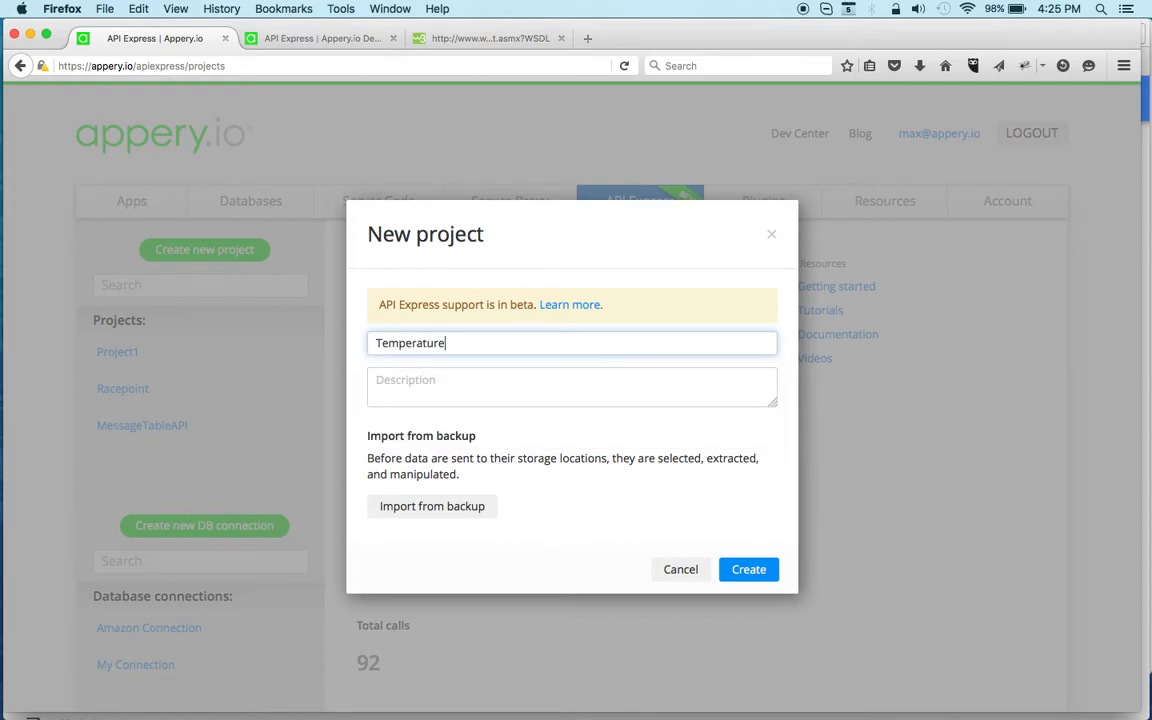
{"action": "type", "text": "API"}
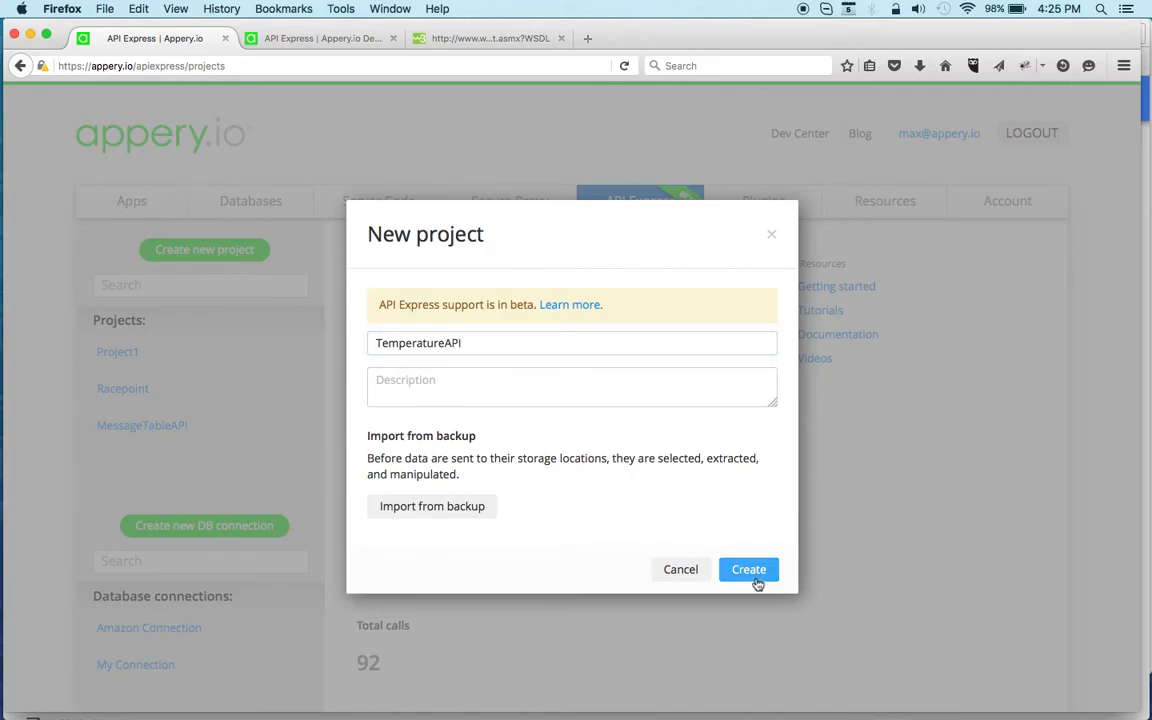
{"action": "left_click", "coordinate": [748, 569]}
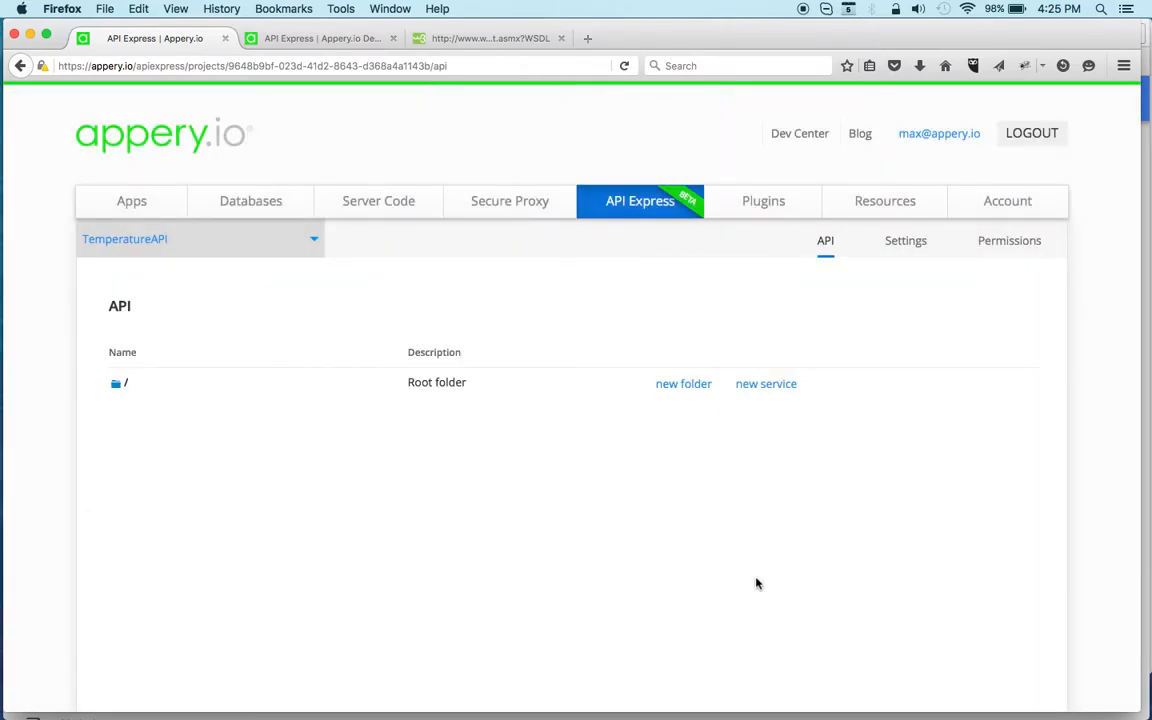
{"action": "mouse_move", "coordinate": [800, 418]}
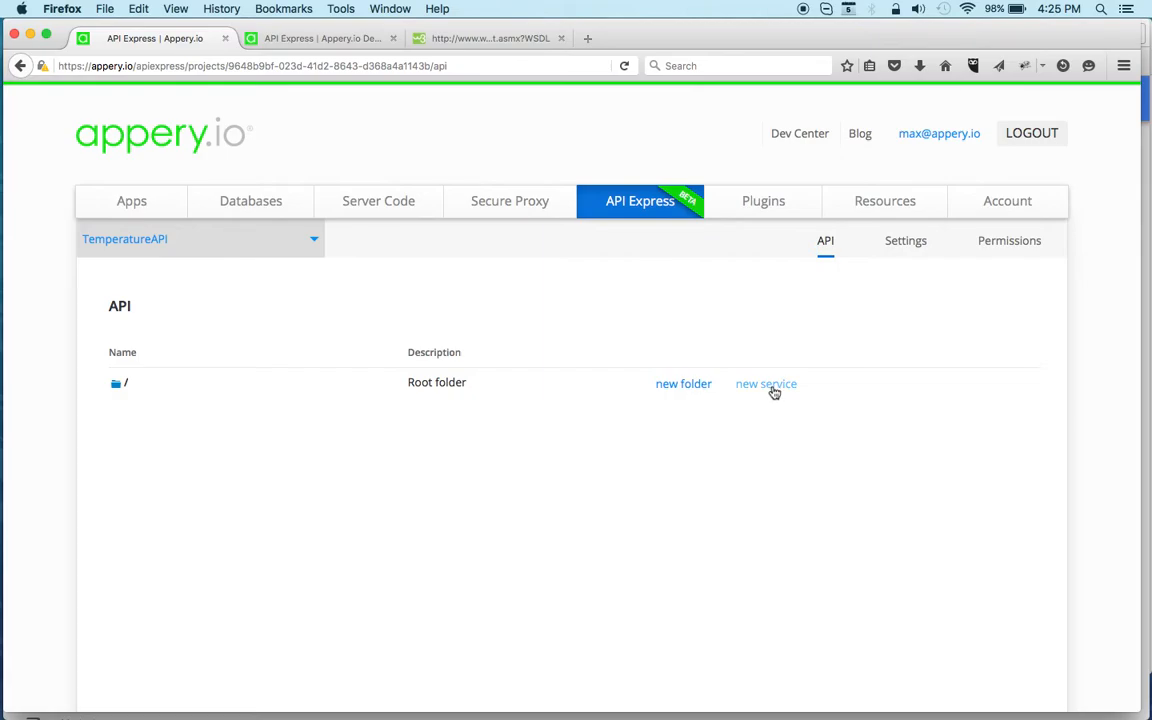
Add a new visually-edited custom service to the root folder of TemperatureAPI
{"action": "left_click", "coordinate": [766, 383]}
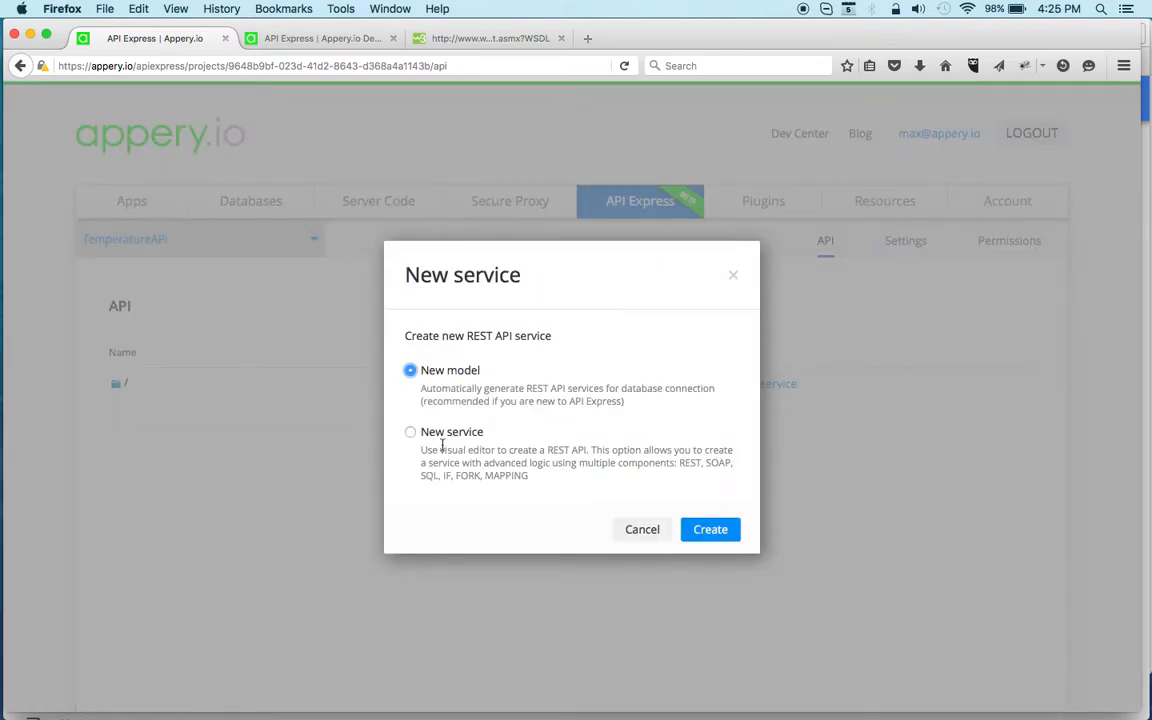
{"action": "left_click", "coordinate": [410, 431]}
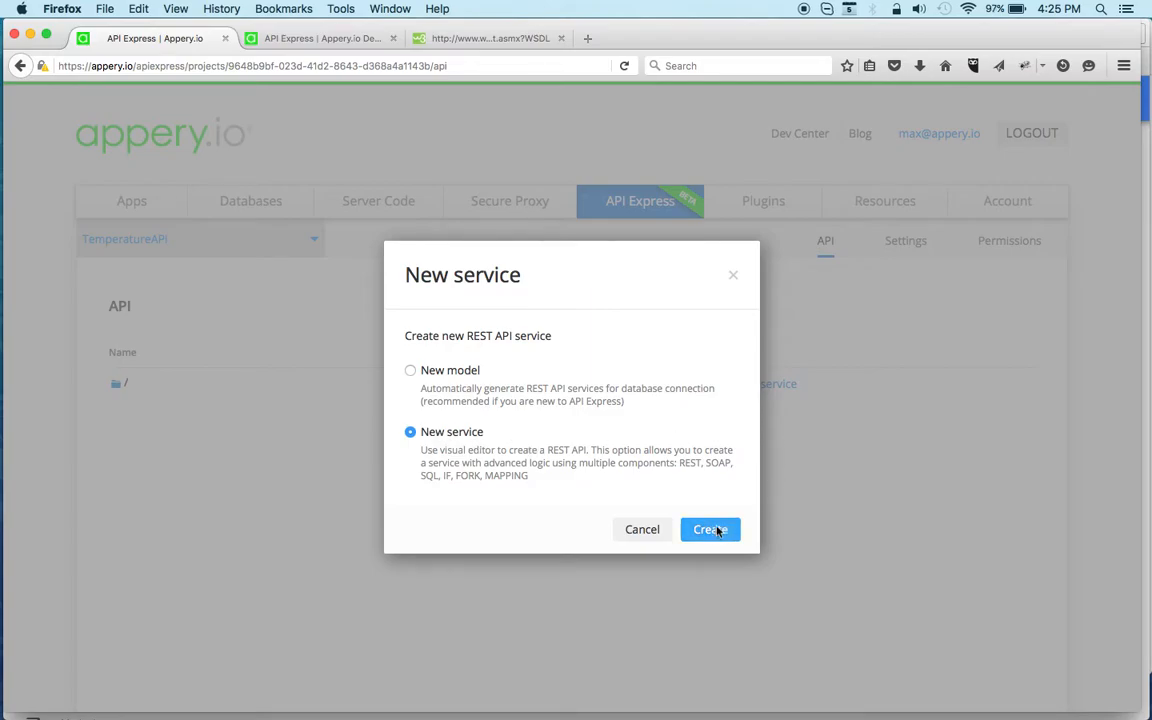
{"action": "left_click", "coordinate": [710, 529]}
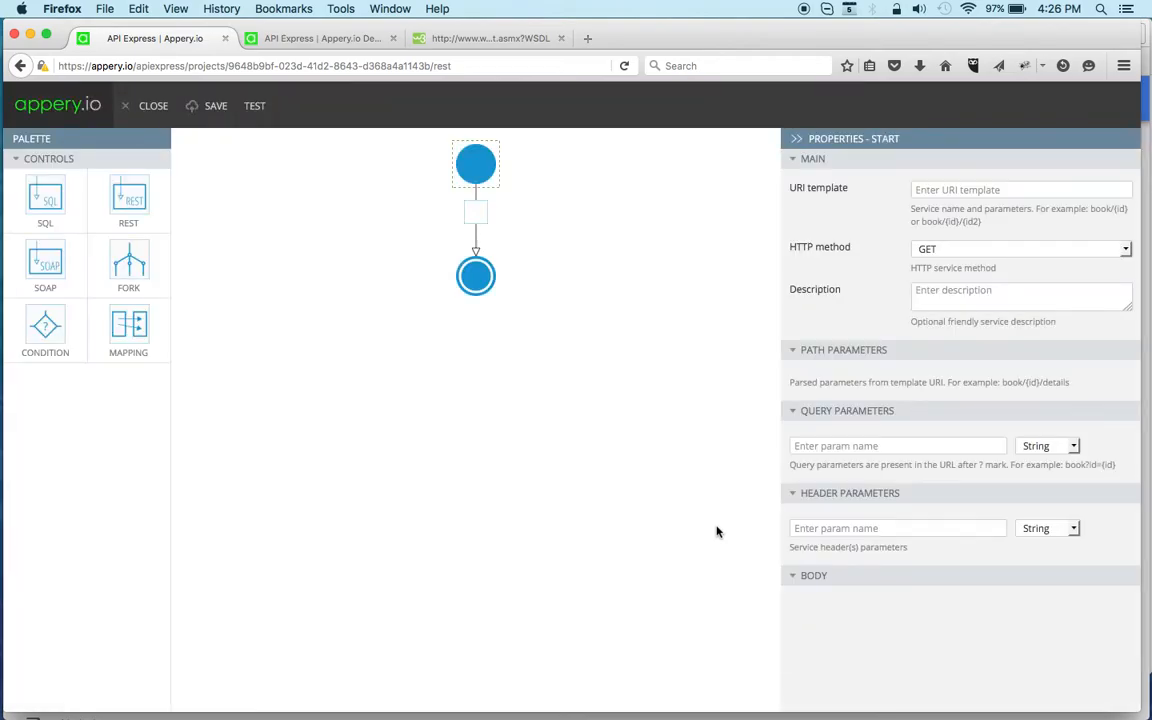
{"action": "mouse_move", "coordinate": [502, 429]}
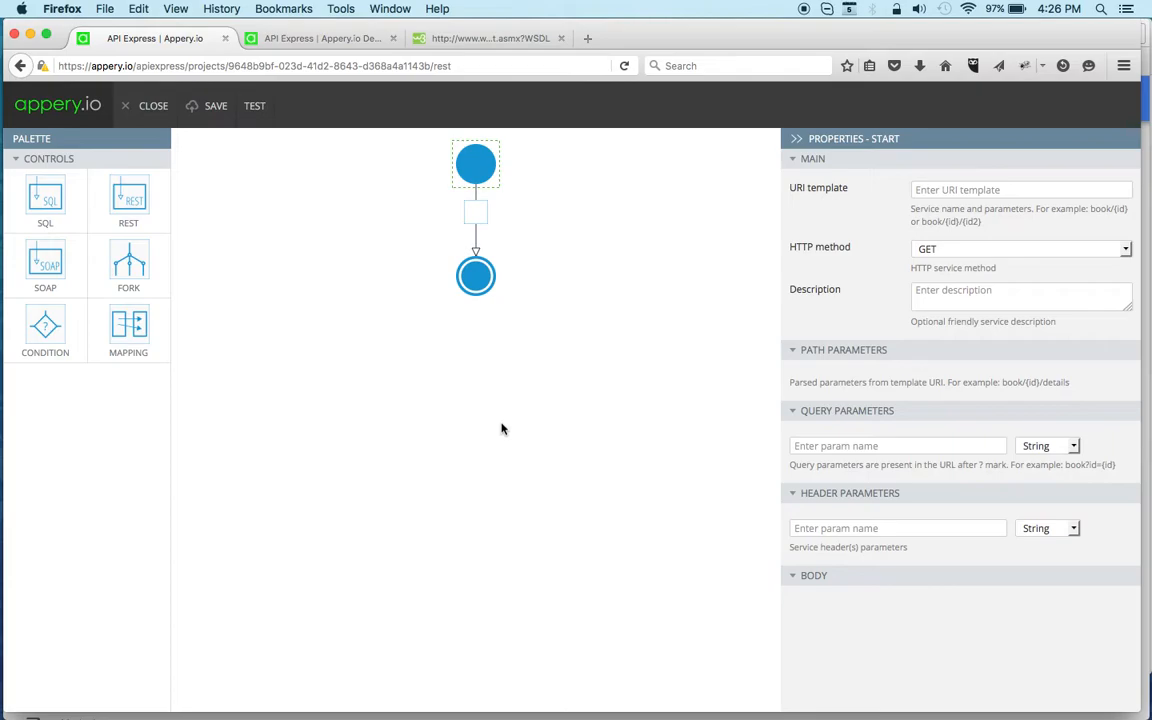
{"action": "mouse_move", "coordinate": [273, 326]}
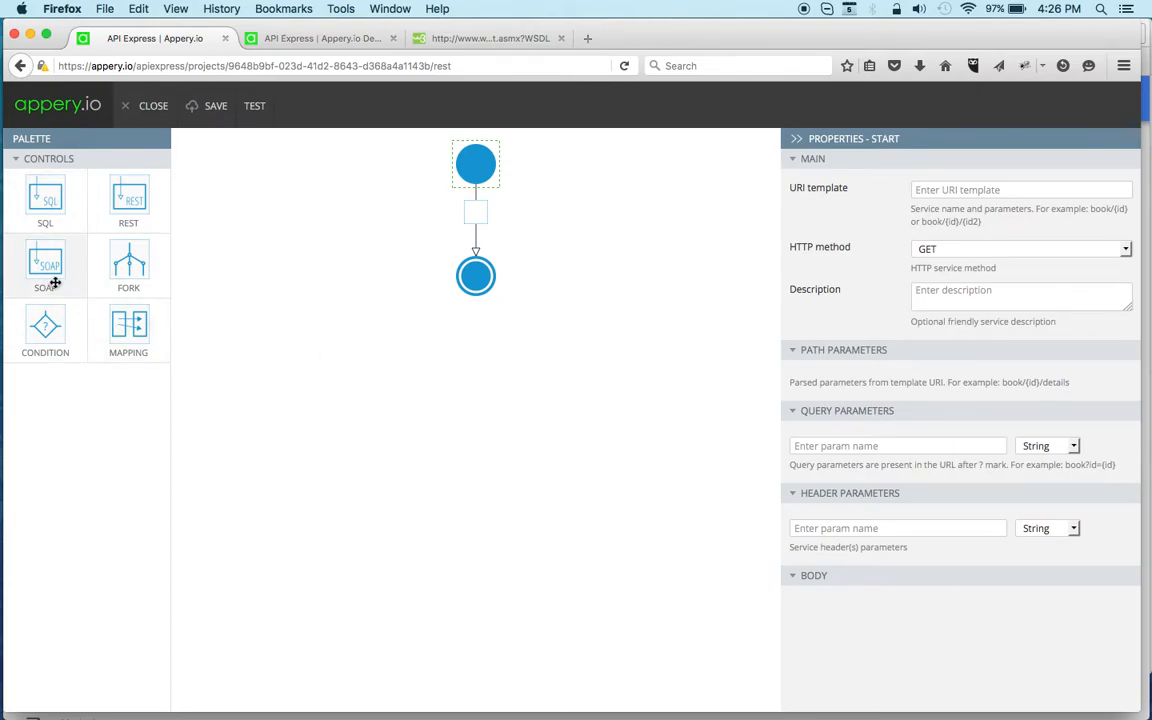
Place a SOAP component on the connector between Start and End and select it
{"action": "left_click_drag", "start_coordinate": [45, 265], "coordinate": [490, 230]}
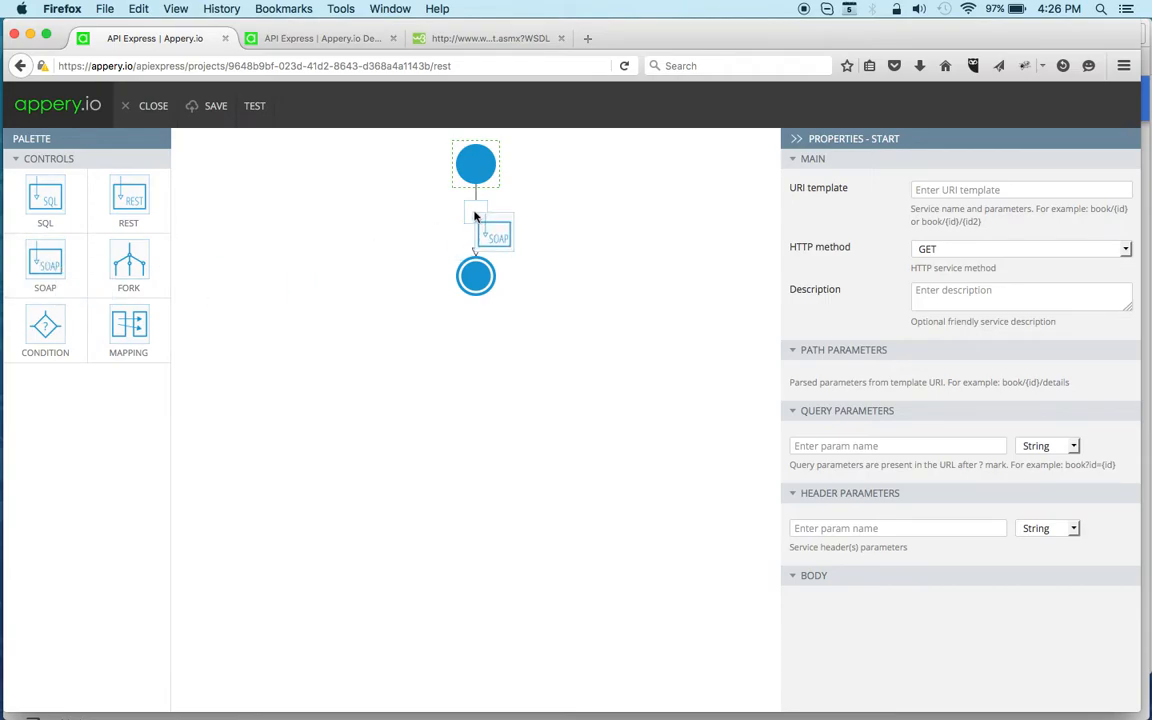
{"action": "left_click", "coordinate": [476, 278]}
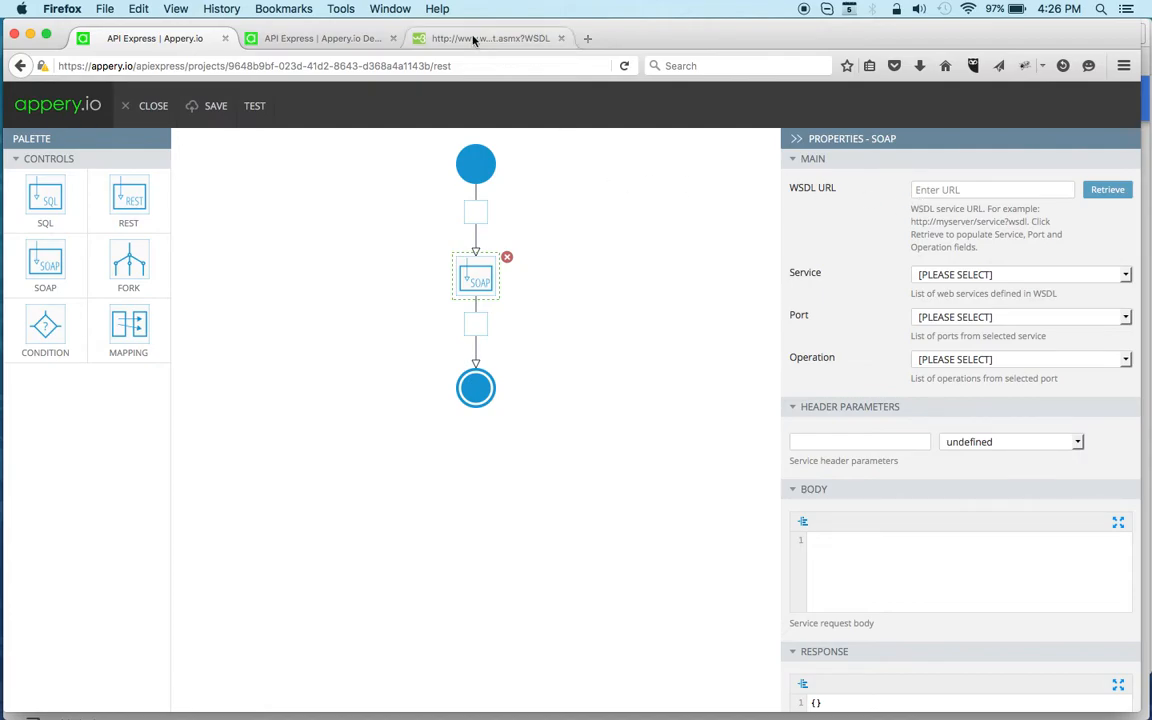
Copy the w3schools tempconvert WSDL URL and bring it back to the service editor
{"action": "left_click", "coordinate": [490, 38]}
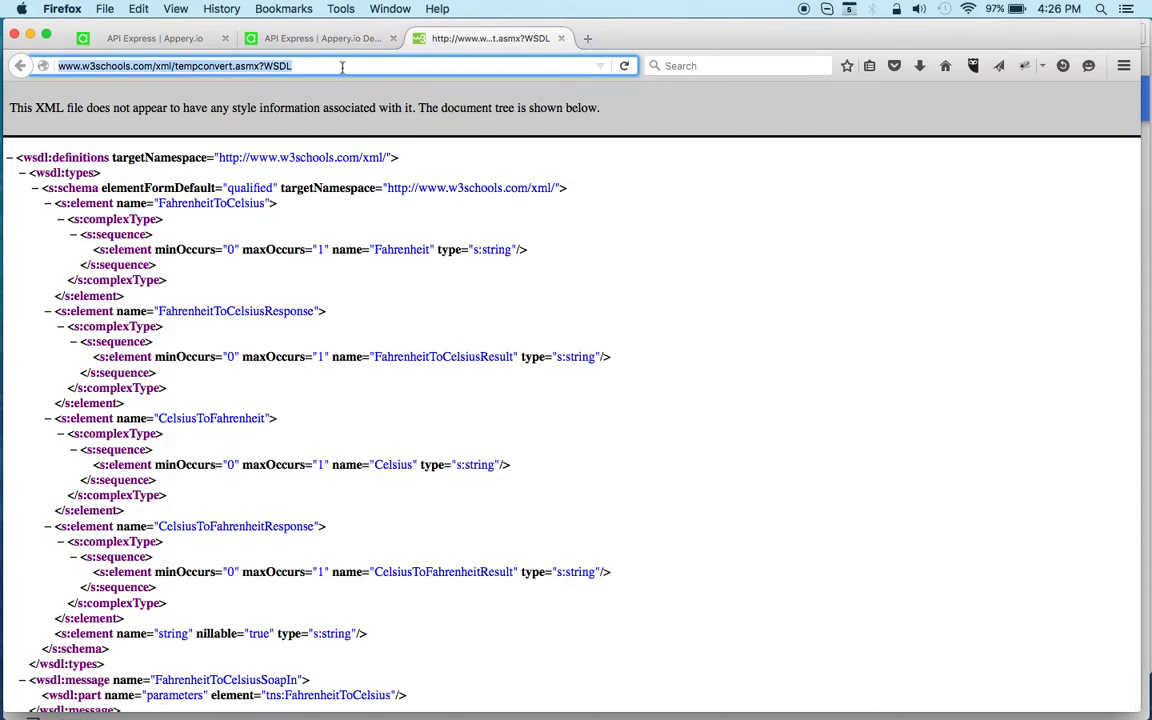
{"action": "left_click", "coordinate": [154, 38]}
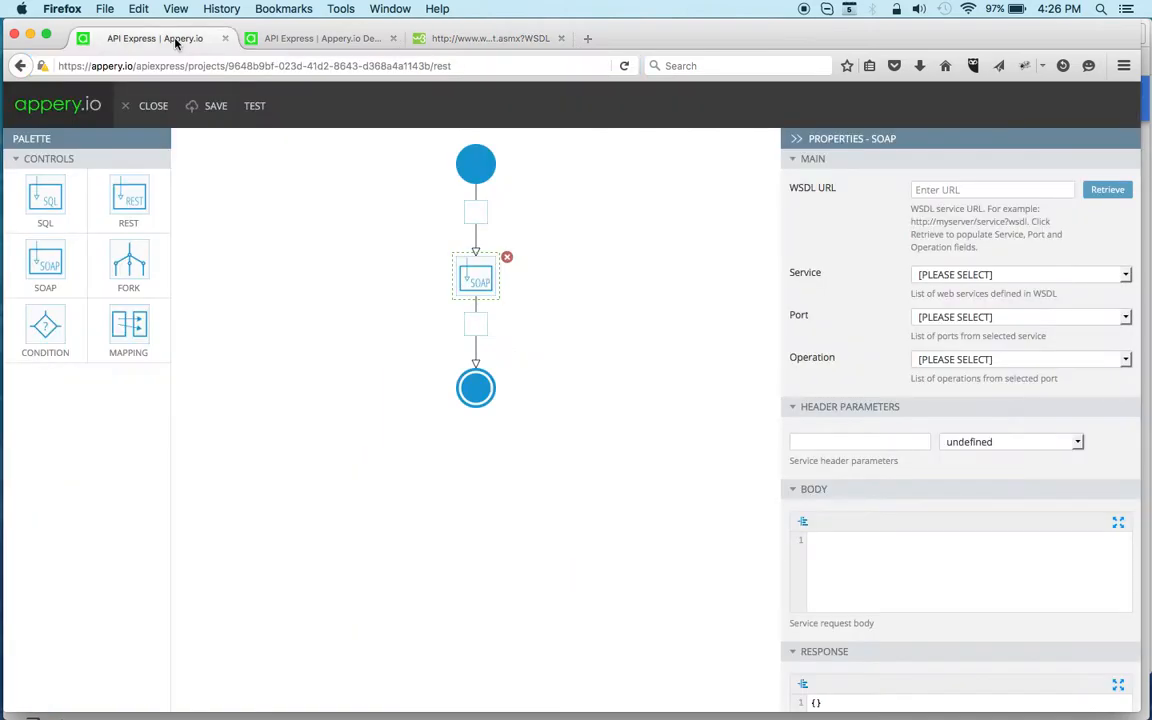
{"action": "left_click", "coordinate": [990, 189]}
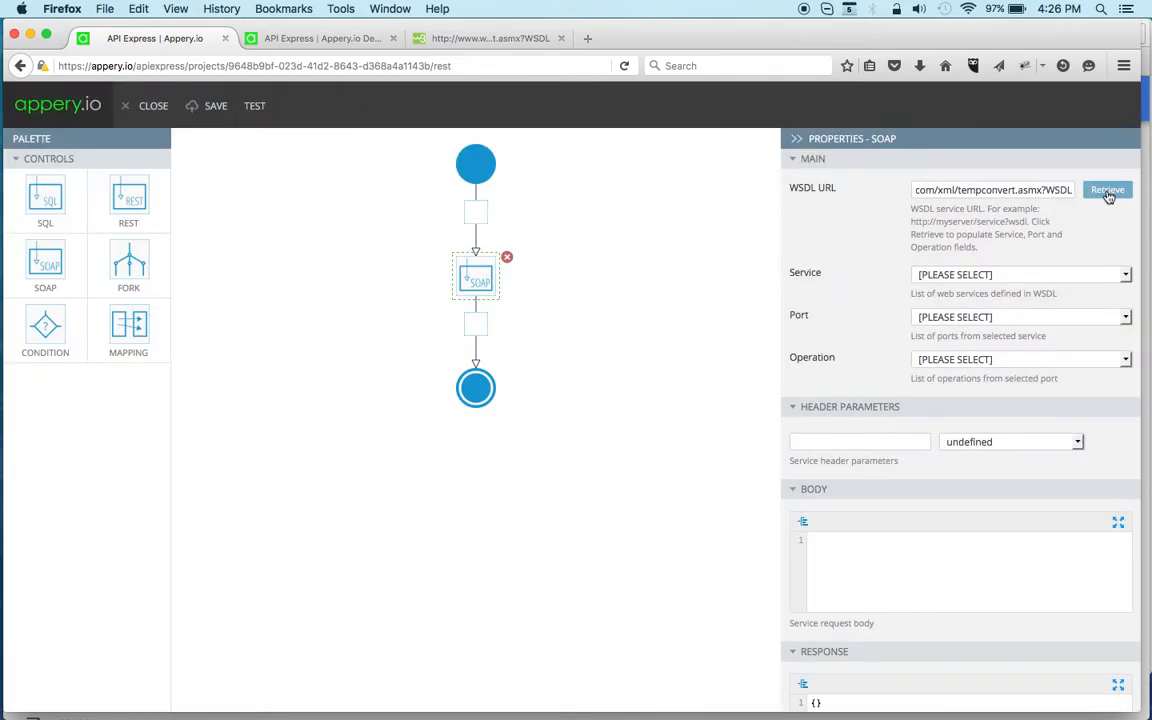
{"action": "mouse_move", "coordinate": [1056, 218]}
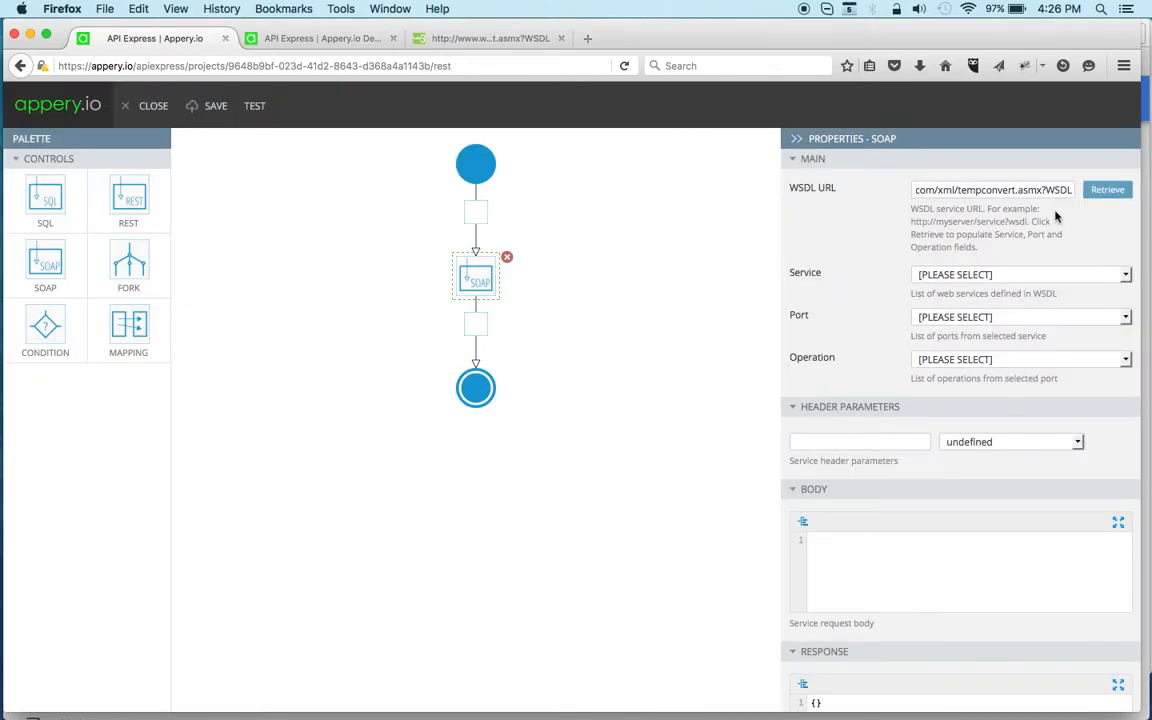
Choose the TempConvert service and TempConvertSoap12 port, then list the available operations
{"action": "left_click", "coordinate": [1020, 274]}
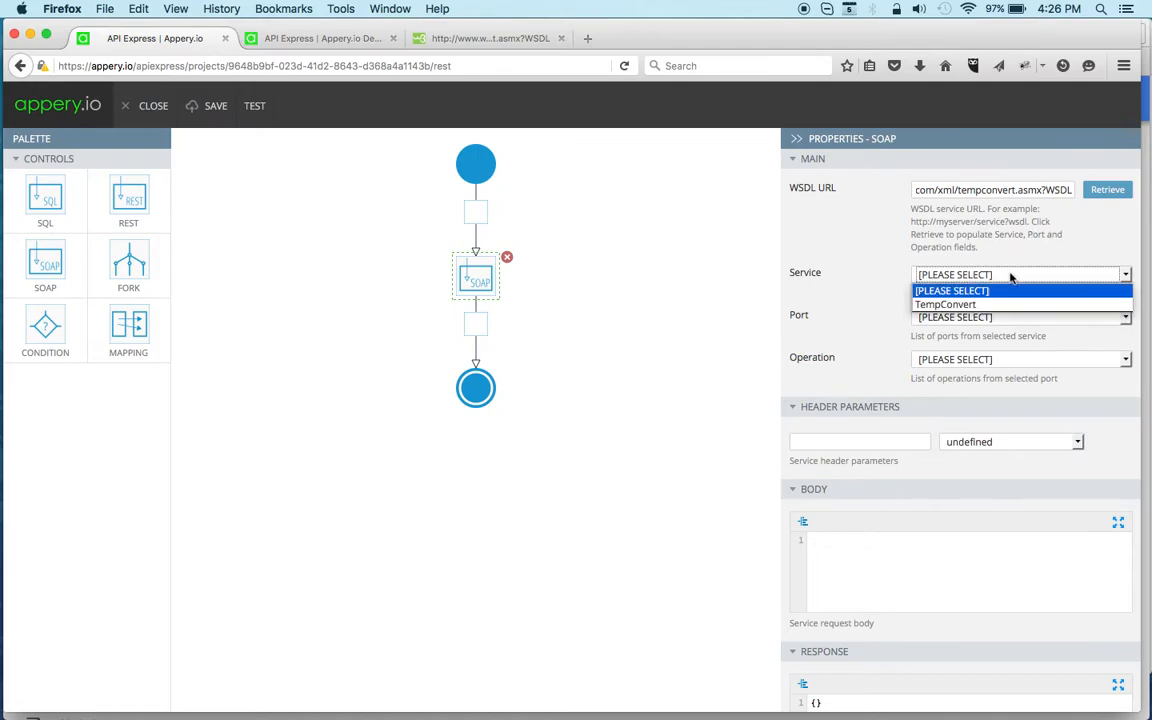
{"action": "left_click", "coordinate": [945, 304]}
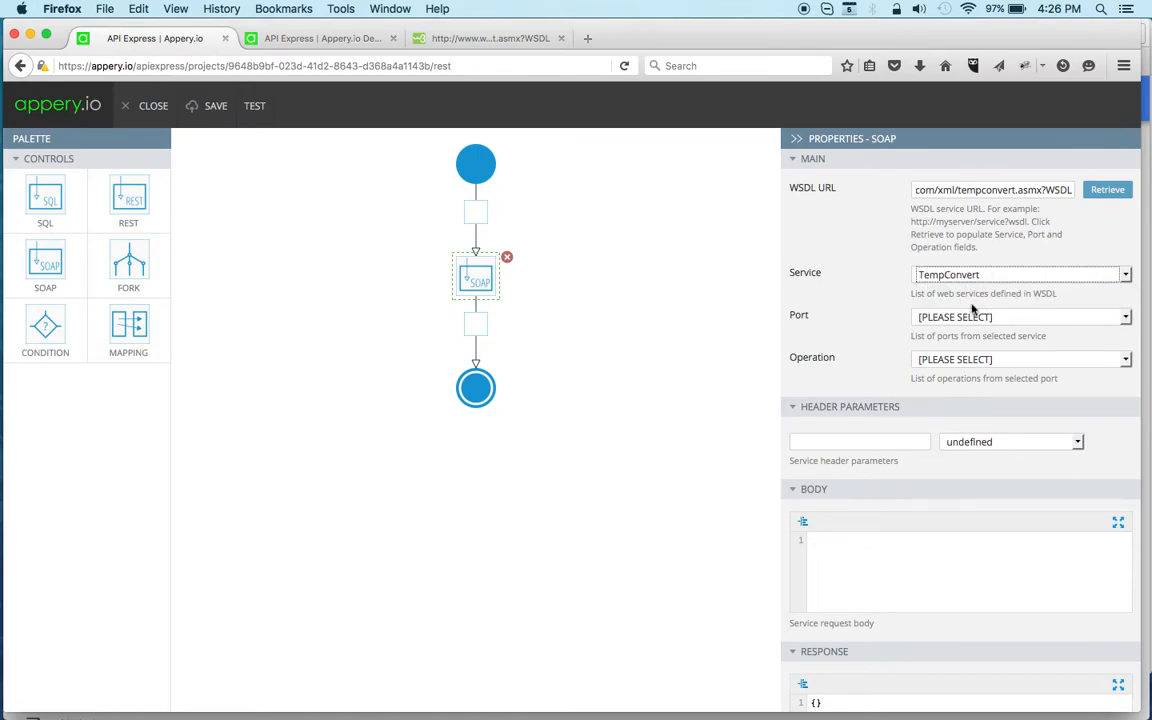
{"action": "left_click", "coordinate": [1020, 317]}
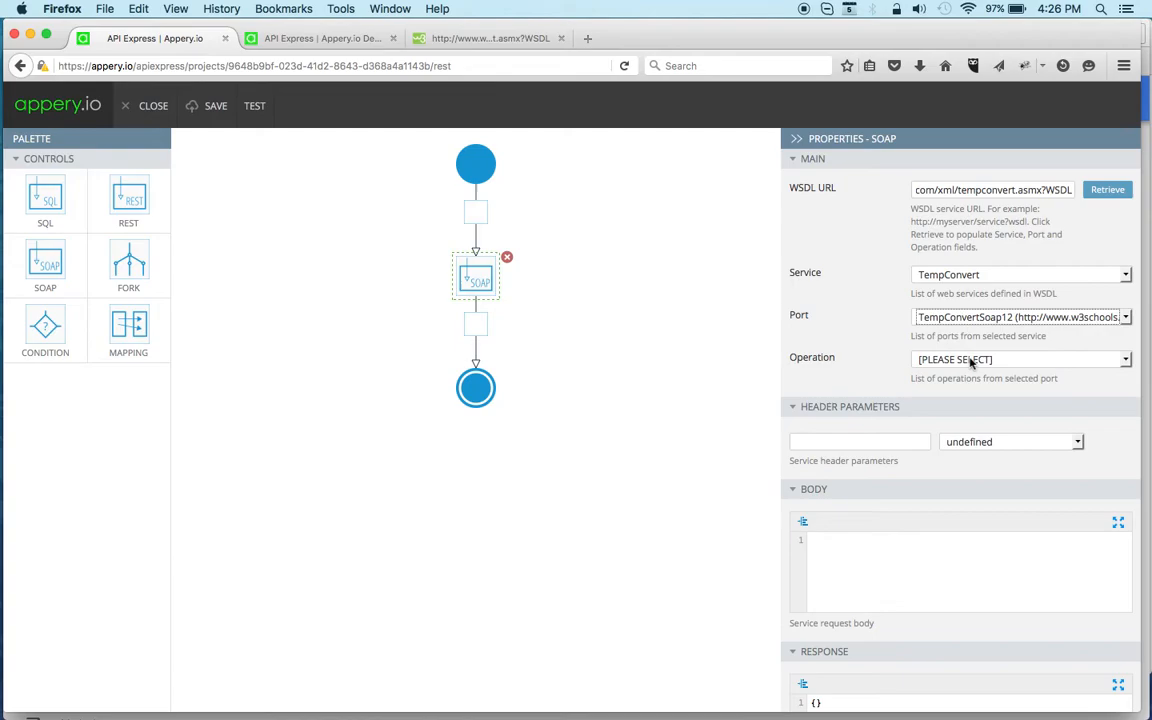
{"action": "left_click", "coordinate": [1020, 359]}
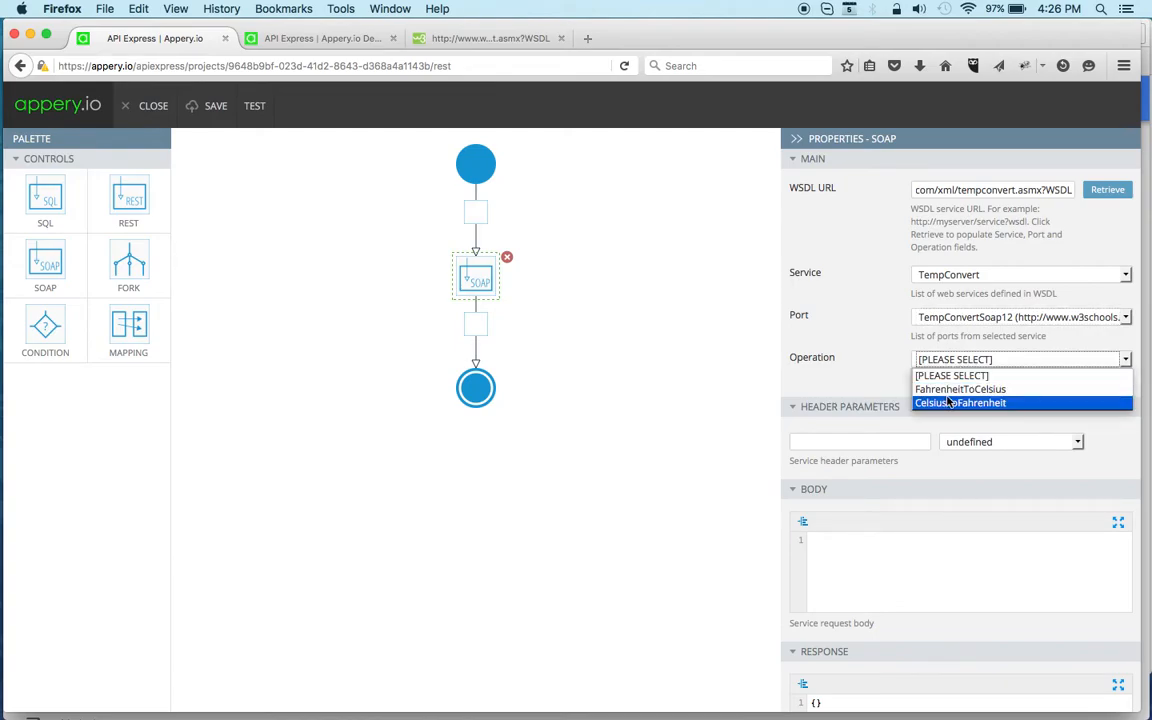
{"action": "mouse_move", "coordinate": [960, 389]}
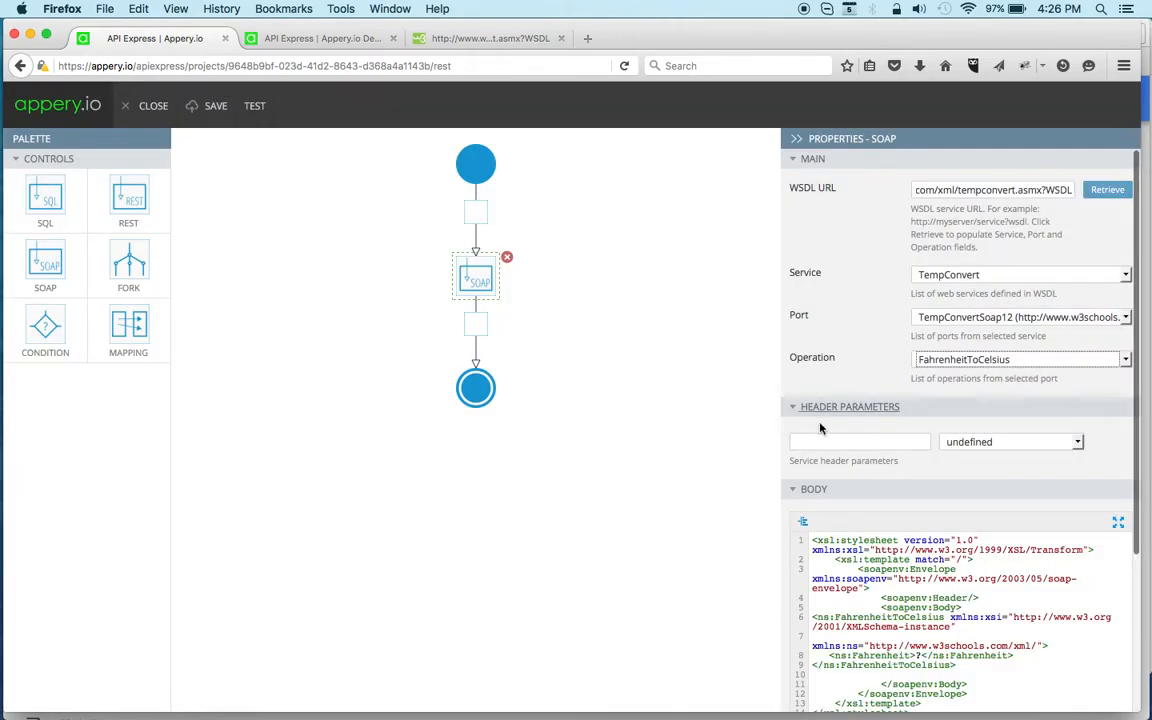
{"action": "scroll", "scroll_direction": "down", "scroll_amount": 3}
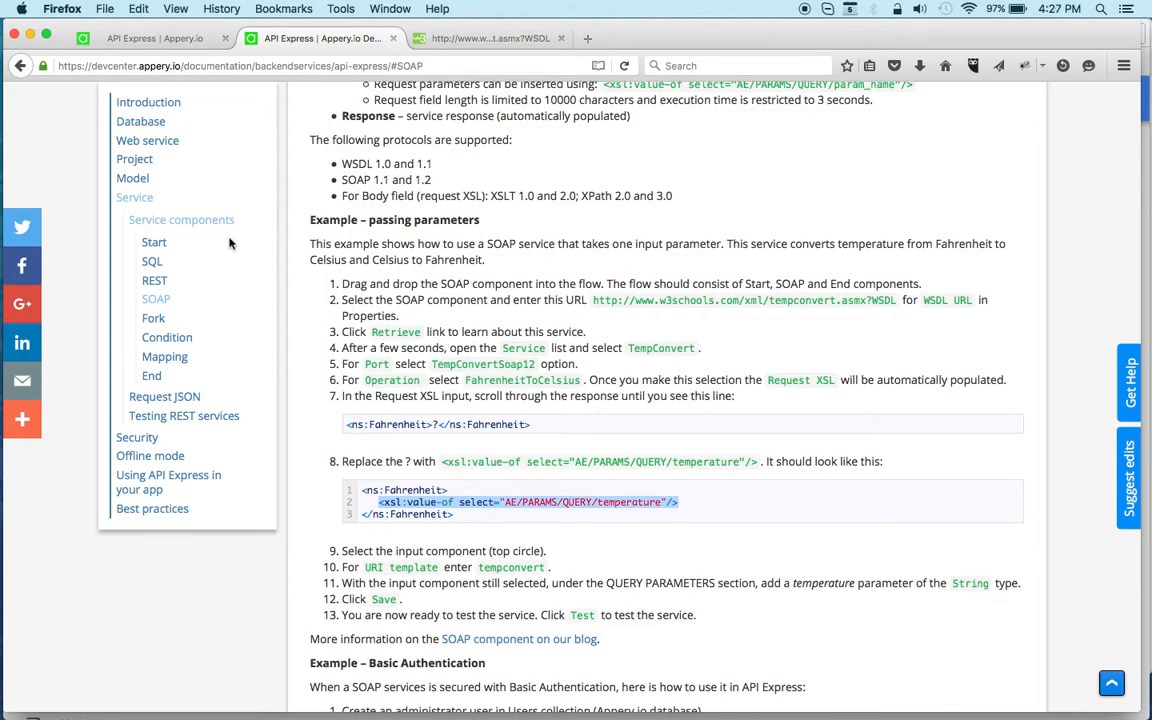
{"action": "mouse_move", "coordinate": [583, 550]}
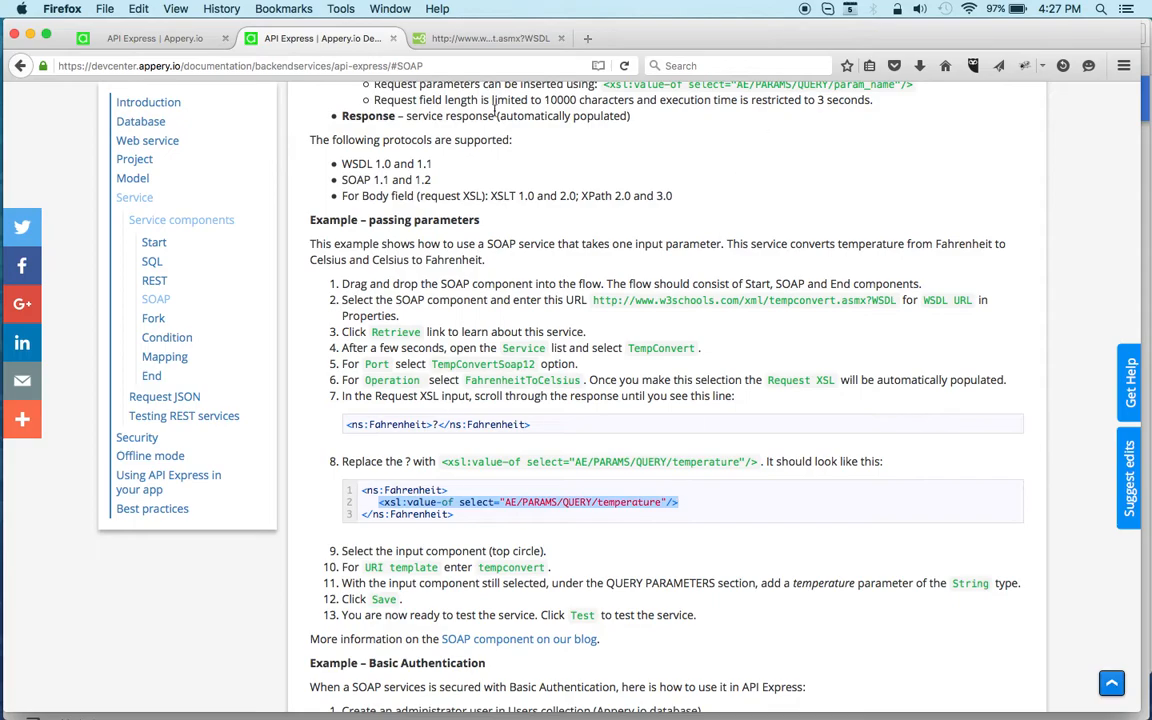
Return to the service editor to map the temperature query parameter into the Fahrenheit element
{"action": "left_click", "coordinate": [150, 38]}
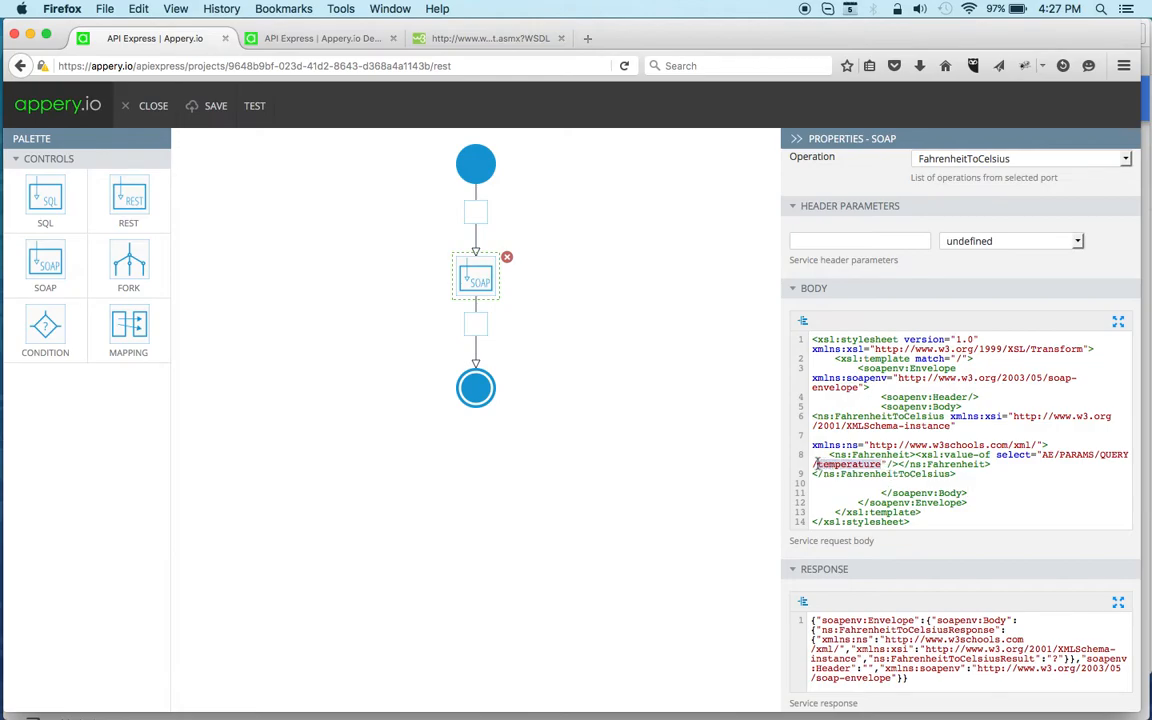
Set the Start step's URI template to tempconvert and add a temperature query parameter
{"action": "left_click", "coordinate": [475, 164]}
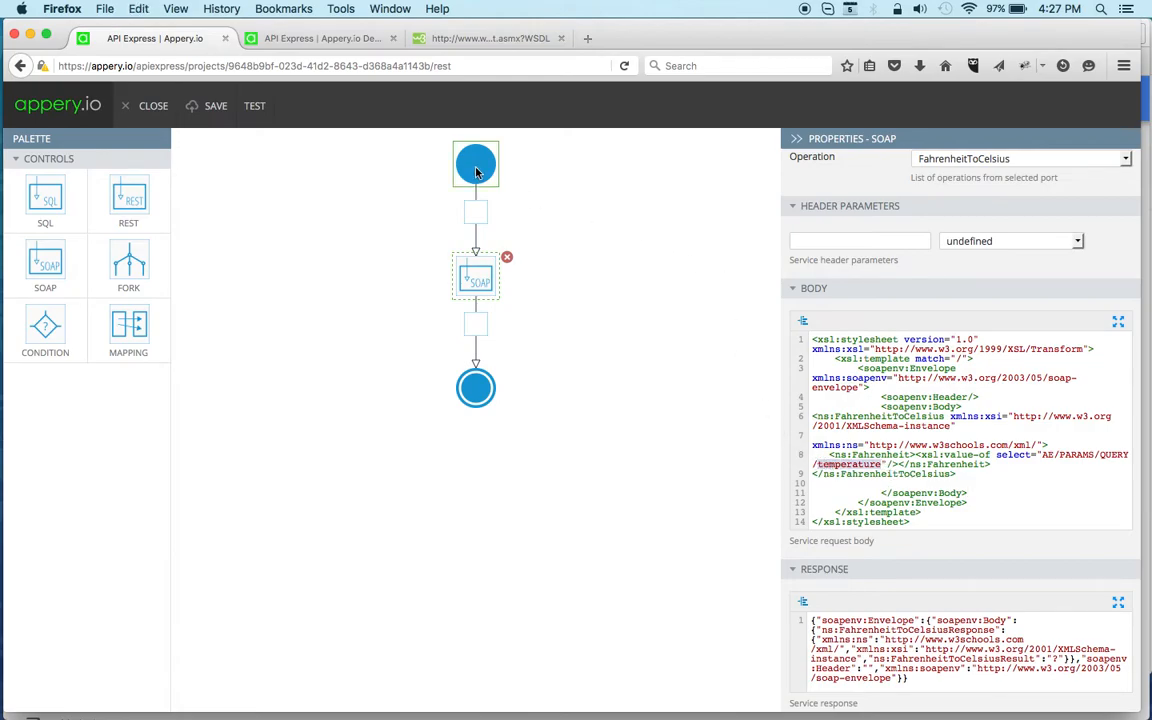
{"action": "left_click", "coordinate": [475, 164]}
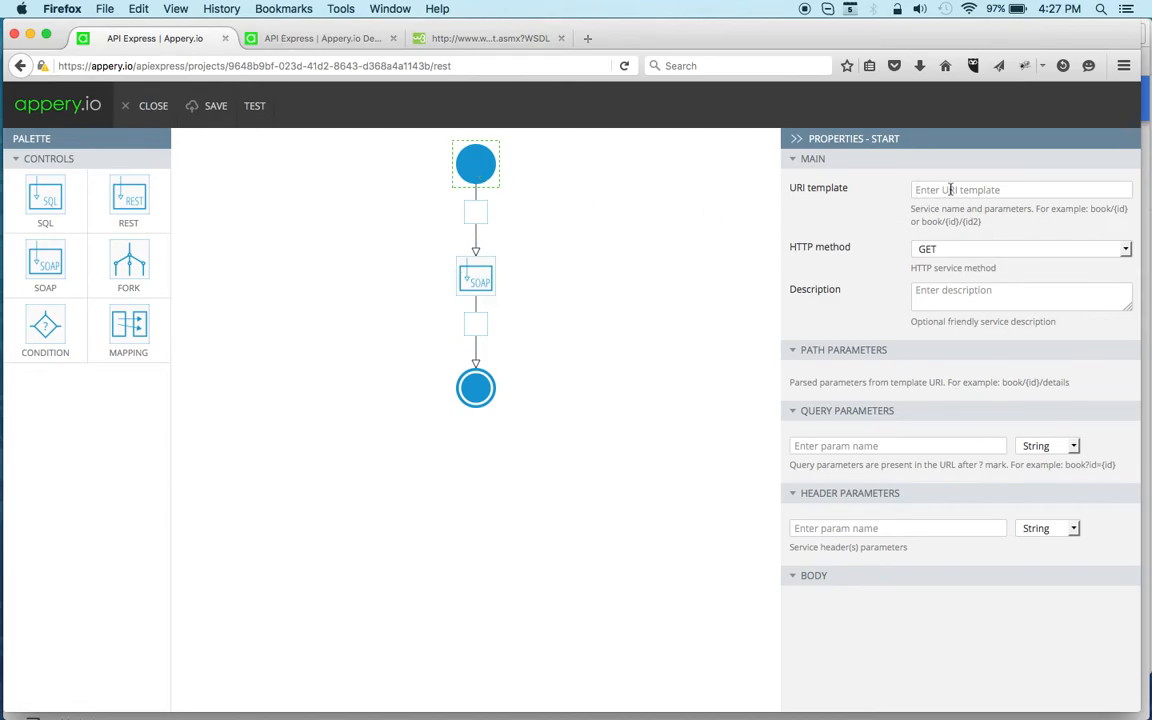
{"action": "type", "text": "tempc"}
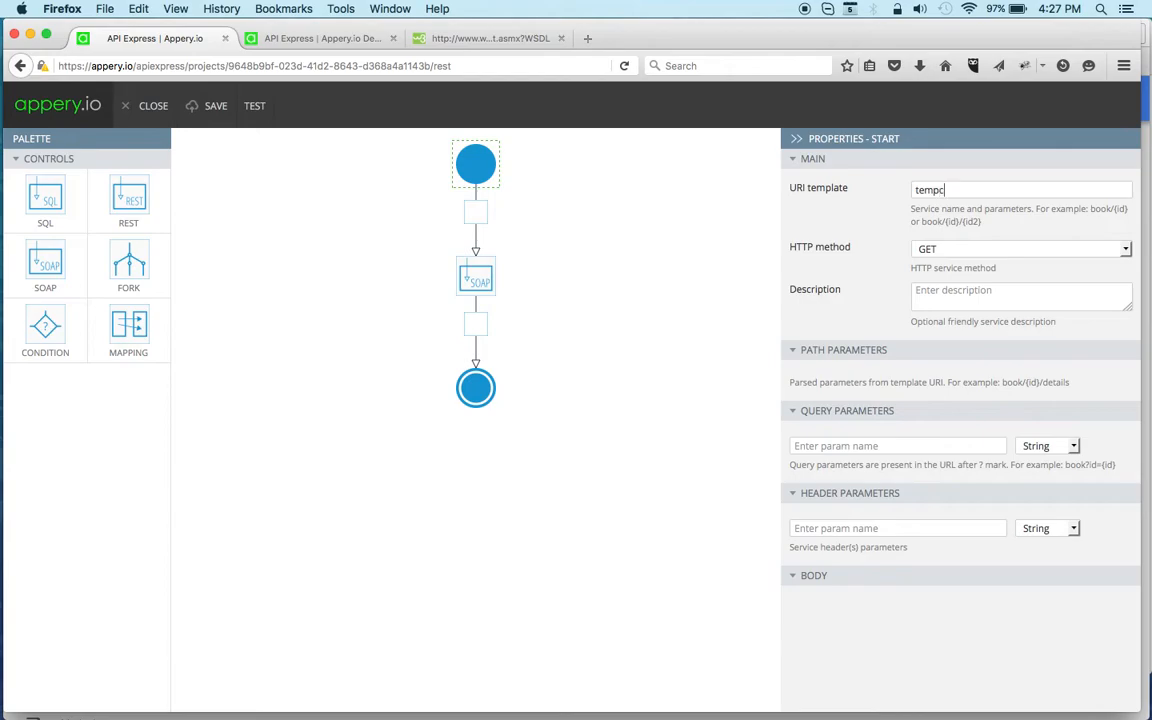
{"action": "type", "text": "onvert"}
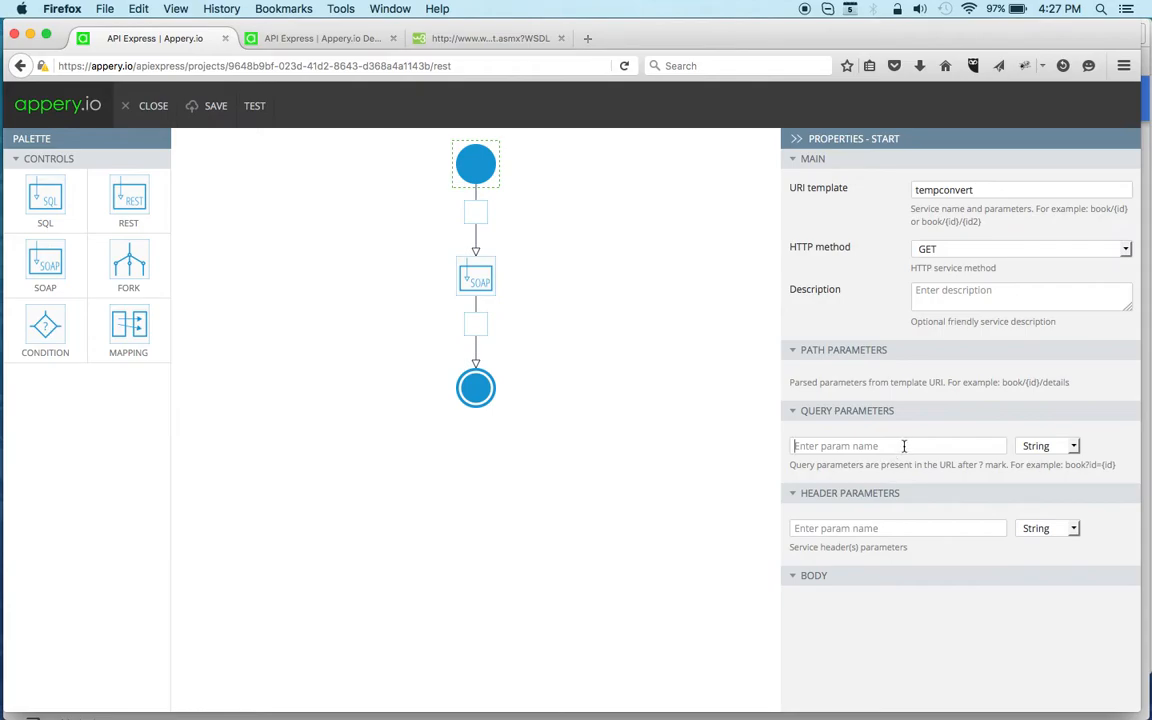
{"action": "type", "text": "temperature"}
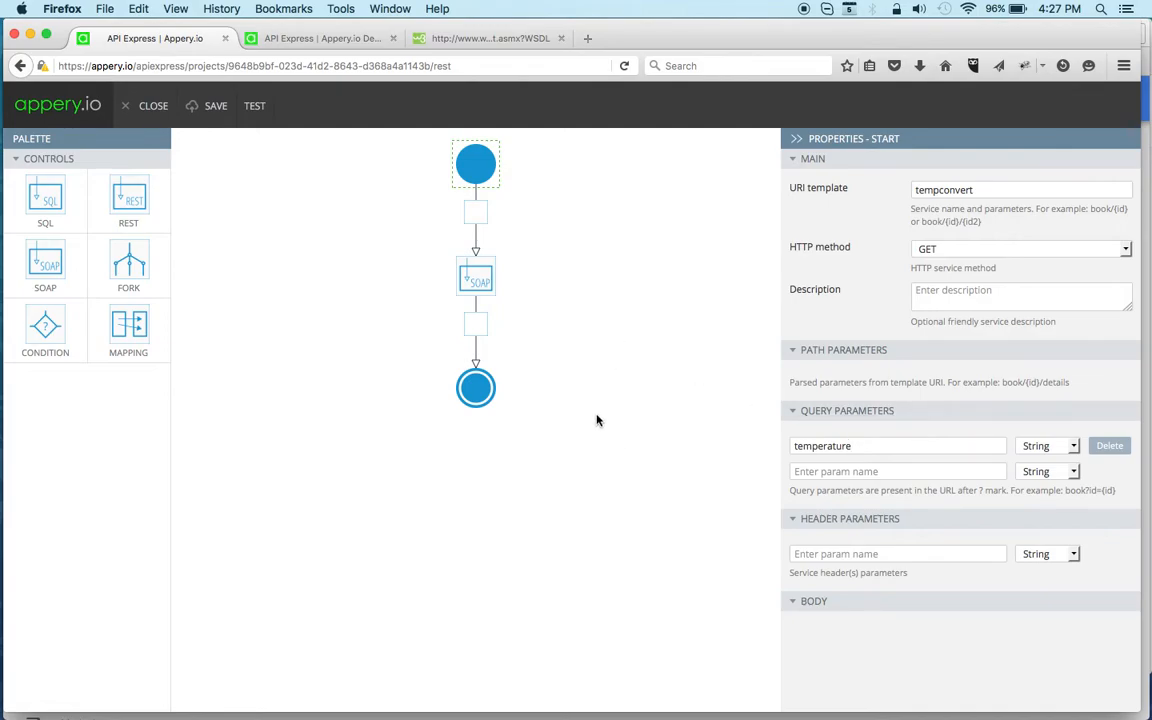
Select the SOAP step to review its request body and response settings
{"action": "left_click", "coordinate": [476, 277]}
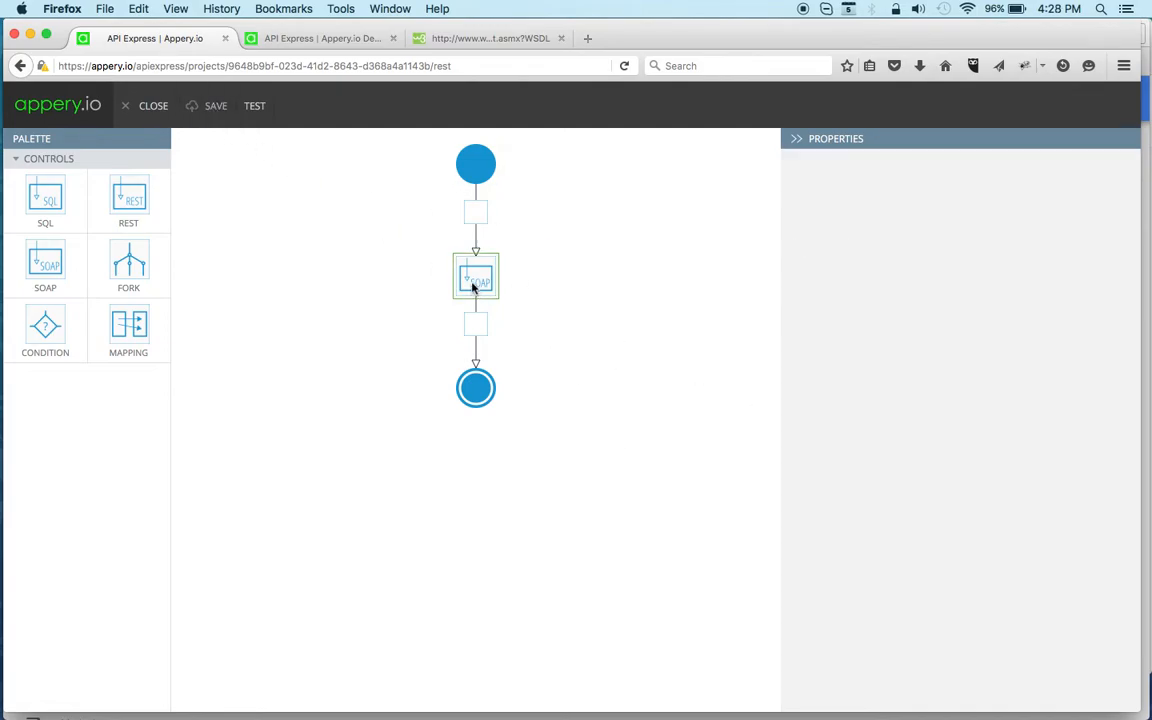
{"action": "left_click", "coordinate": [475, 277]}
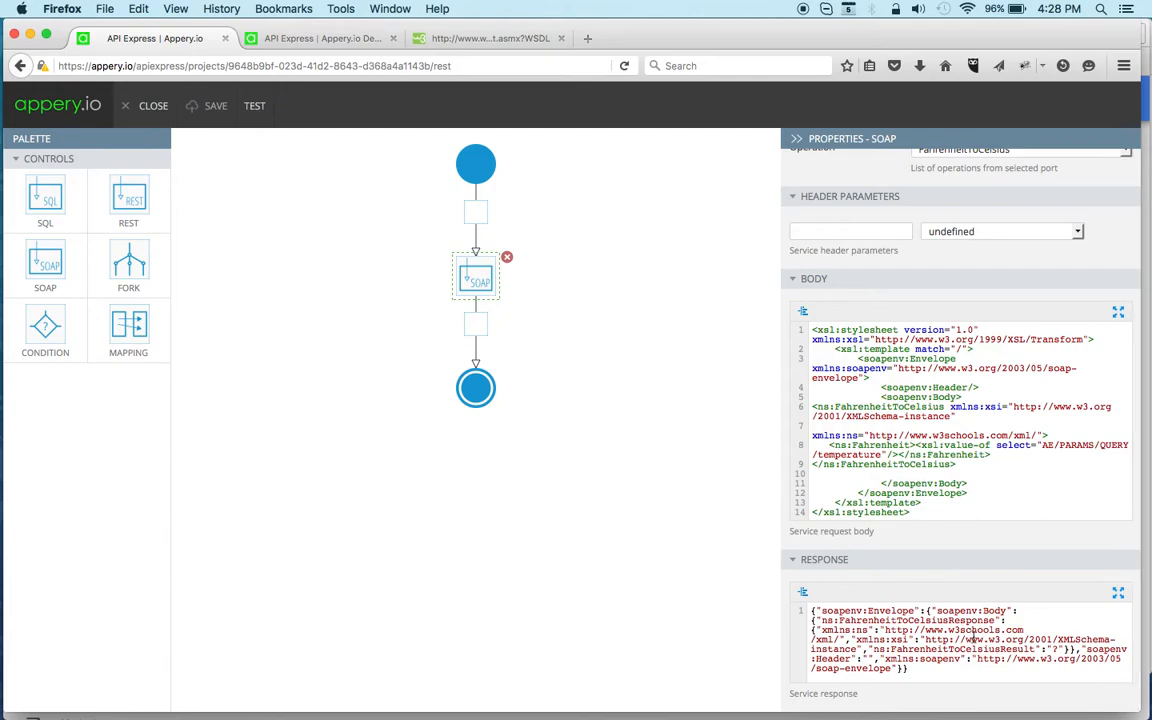
{"action": "mouse_move", "coordinate": [980, 582]}
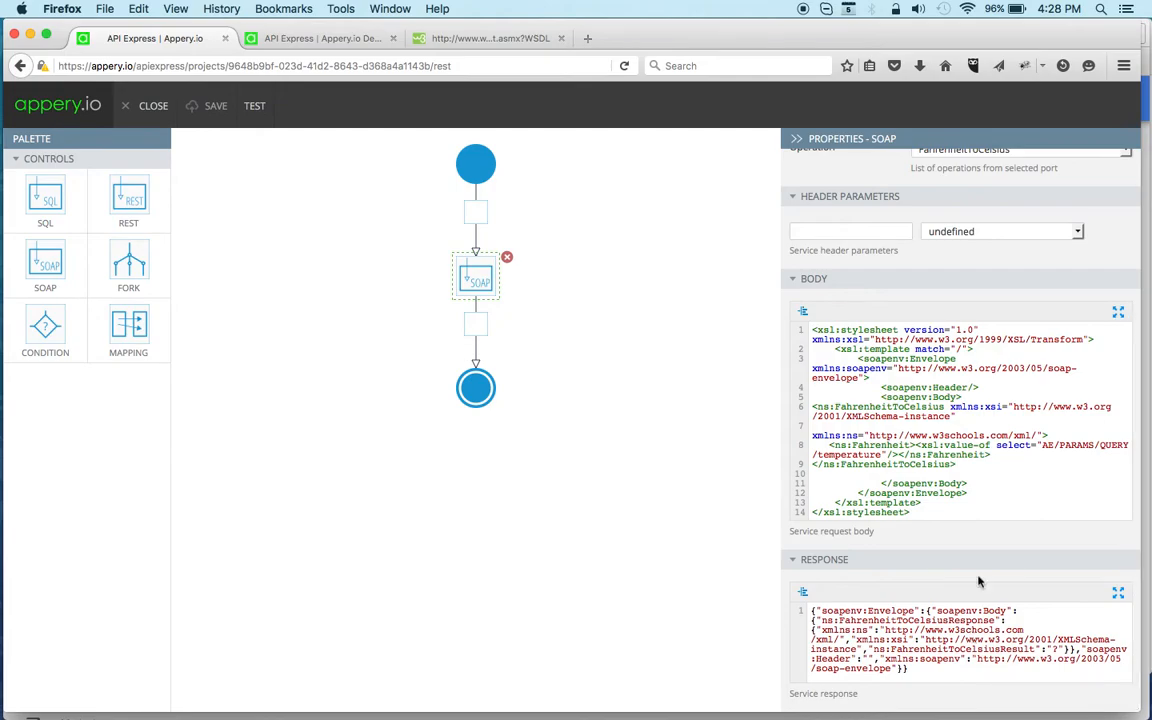
{"action": "mouse_move", "coordinate": [744, 542]}
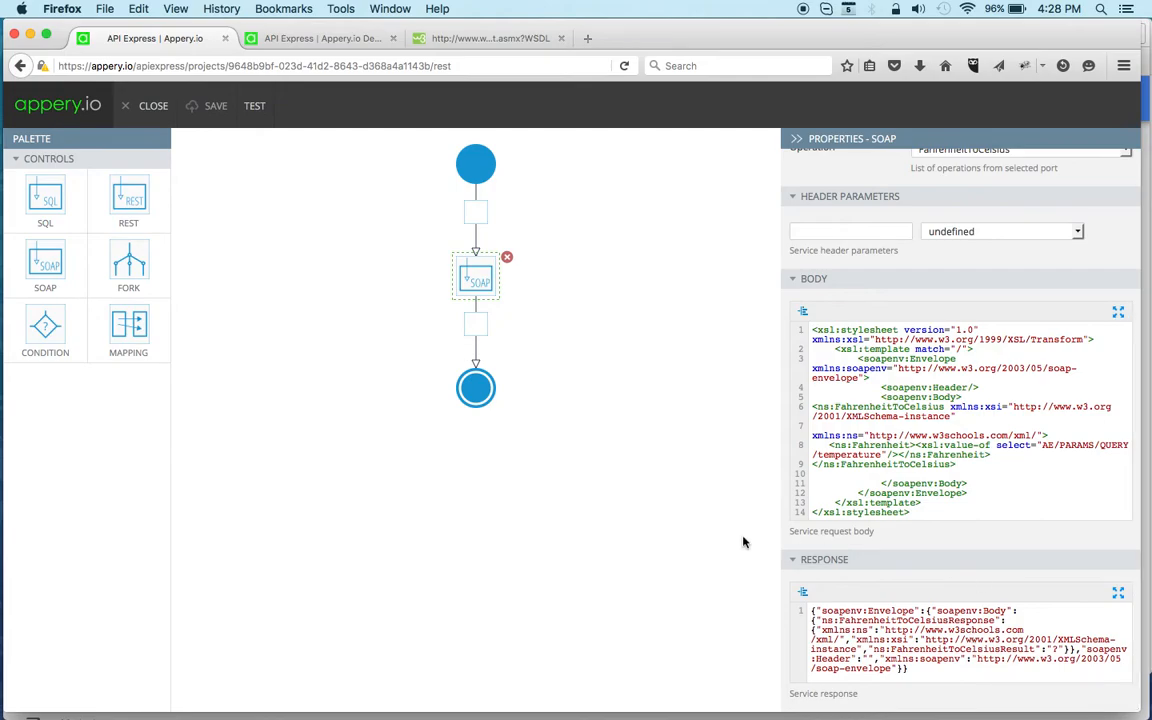
{"action": "mouse_move", "coordinate": [403, 179]}
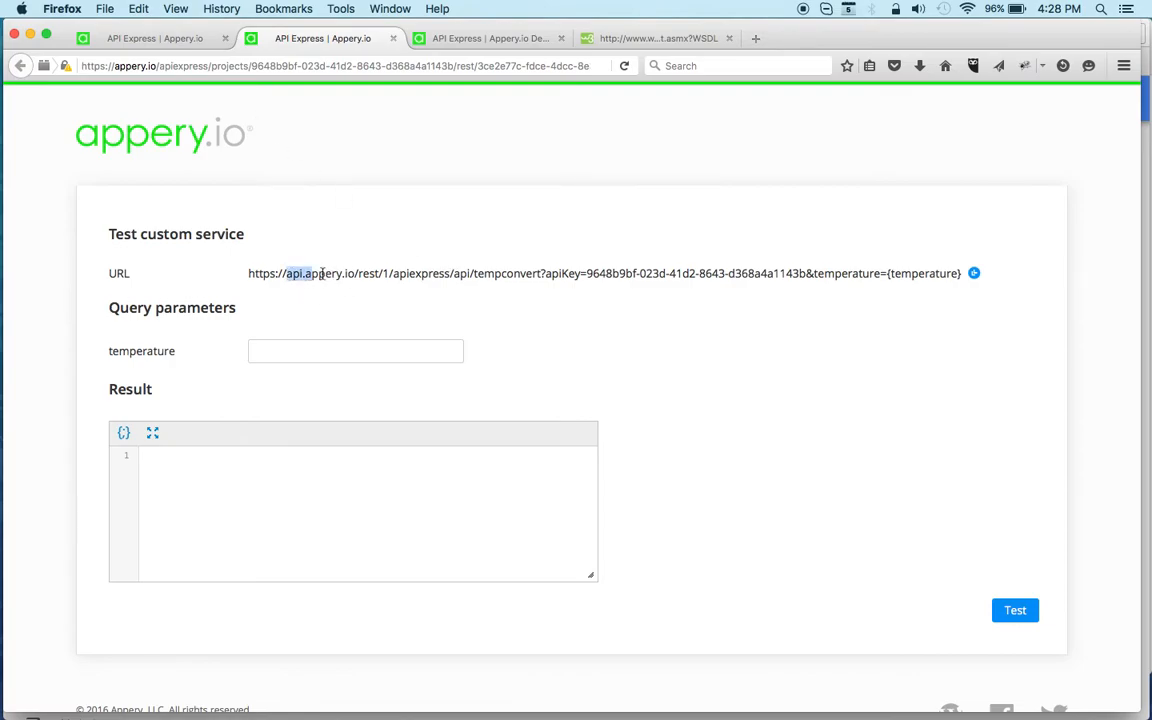
{"action": "mouse_move", "coordinate": [1030, 223]}
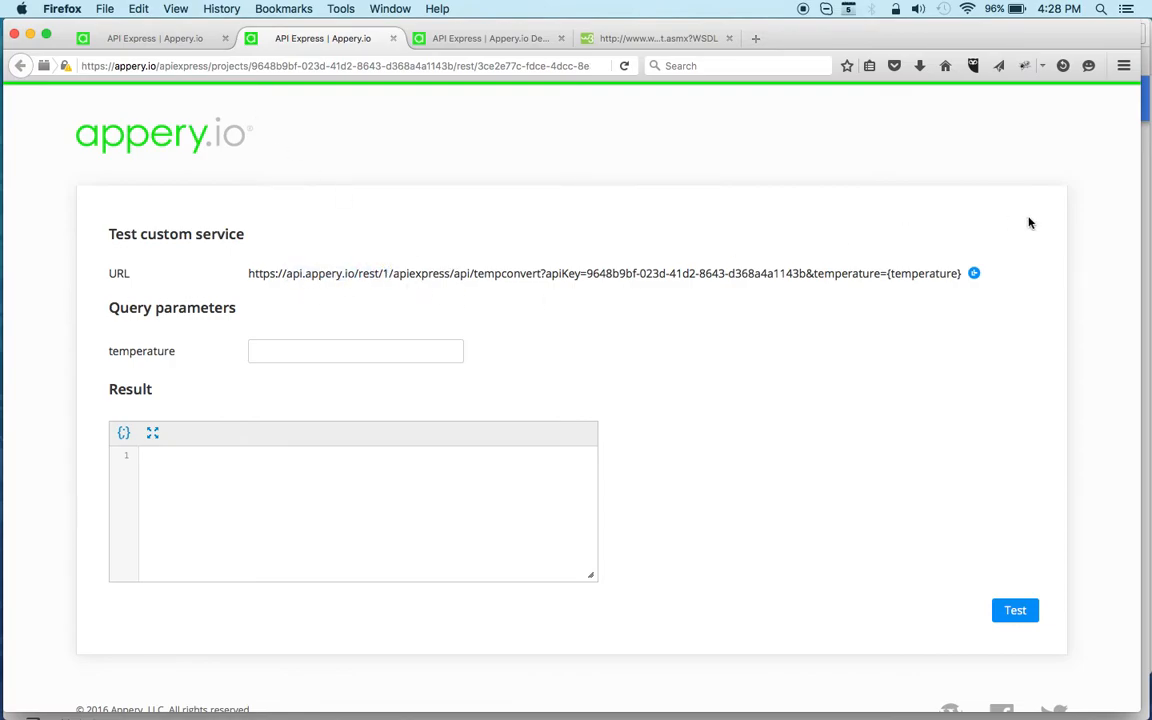
Test the tempconvert service with temperature 100, returning 37.78 Celsius
{"action": "double_click", "coordinate": [923, 273]}
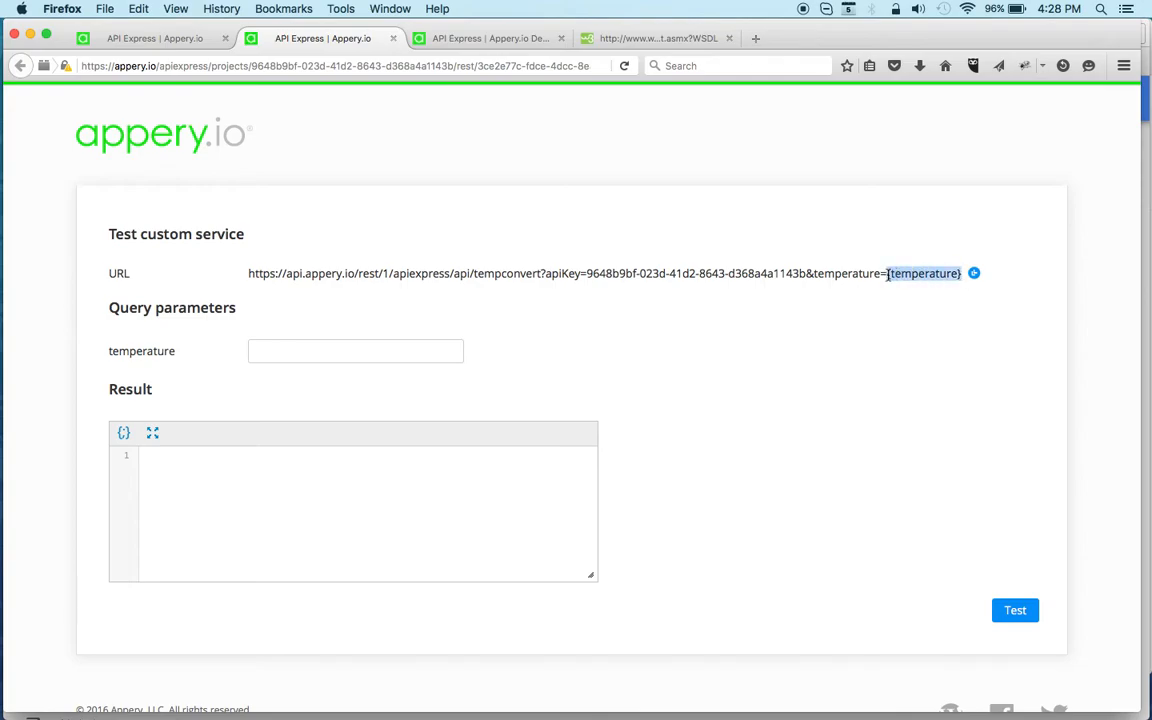
{"action": "left_click", "coordinate": [355, 351]}
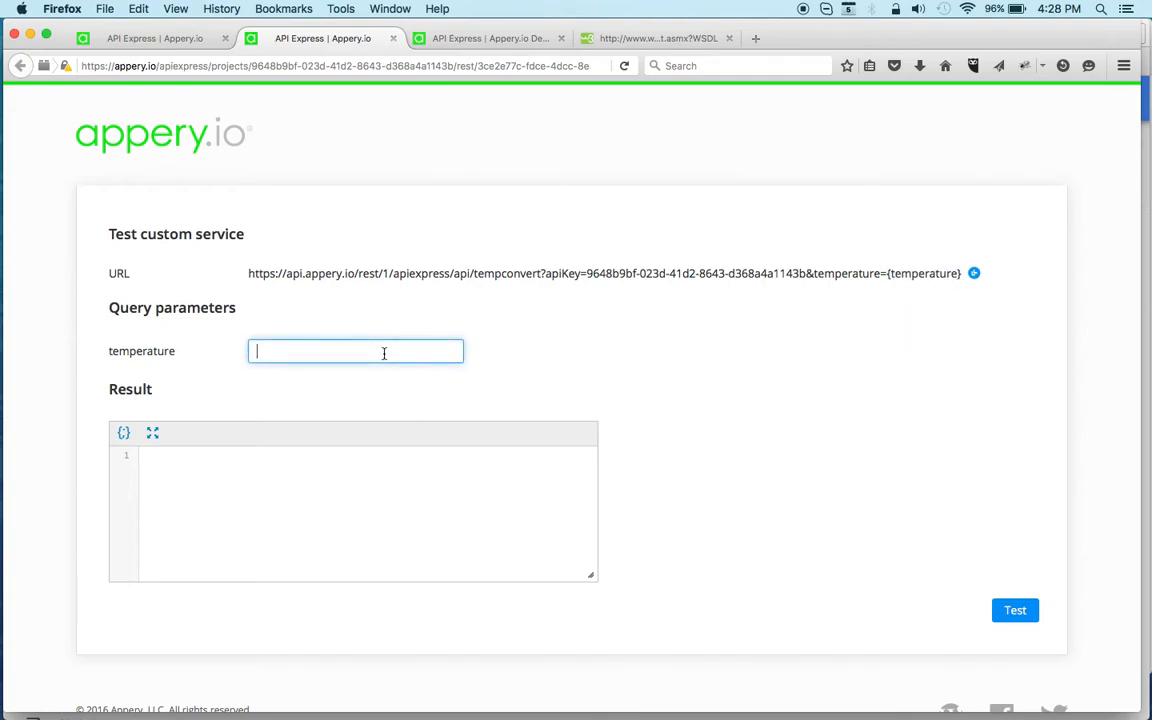
{"action": "type", "text": "100"}
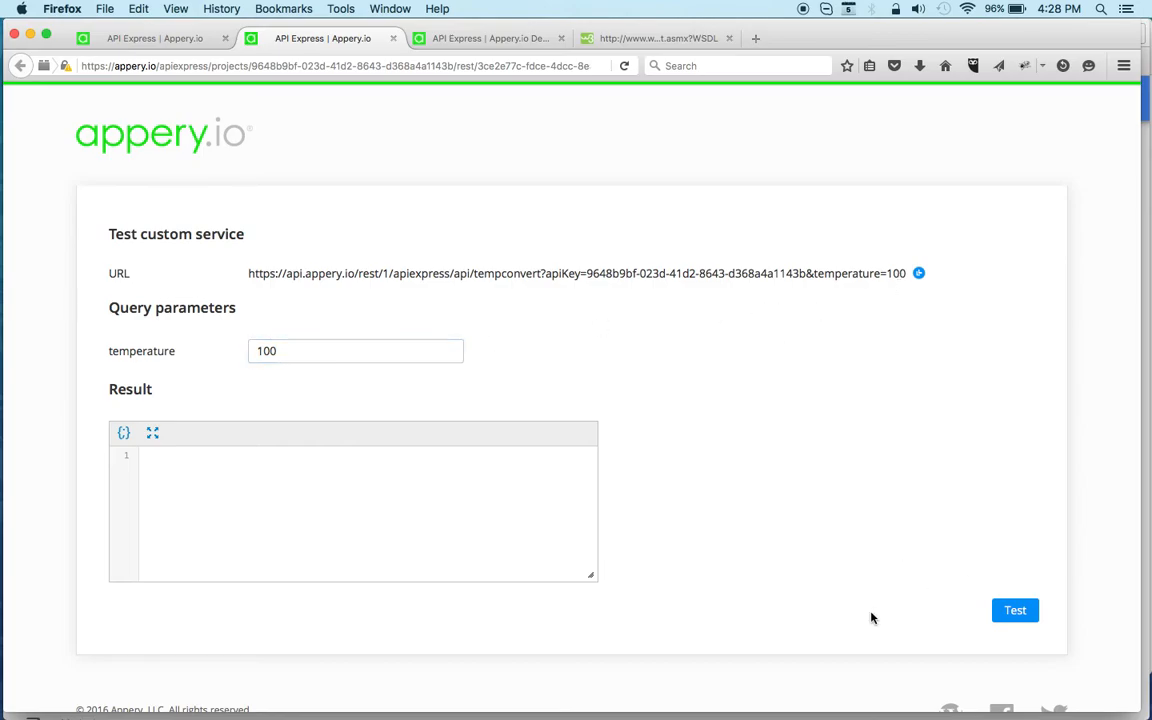
{"action": "left_click", "coordinate": [1014, 610]}
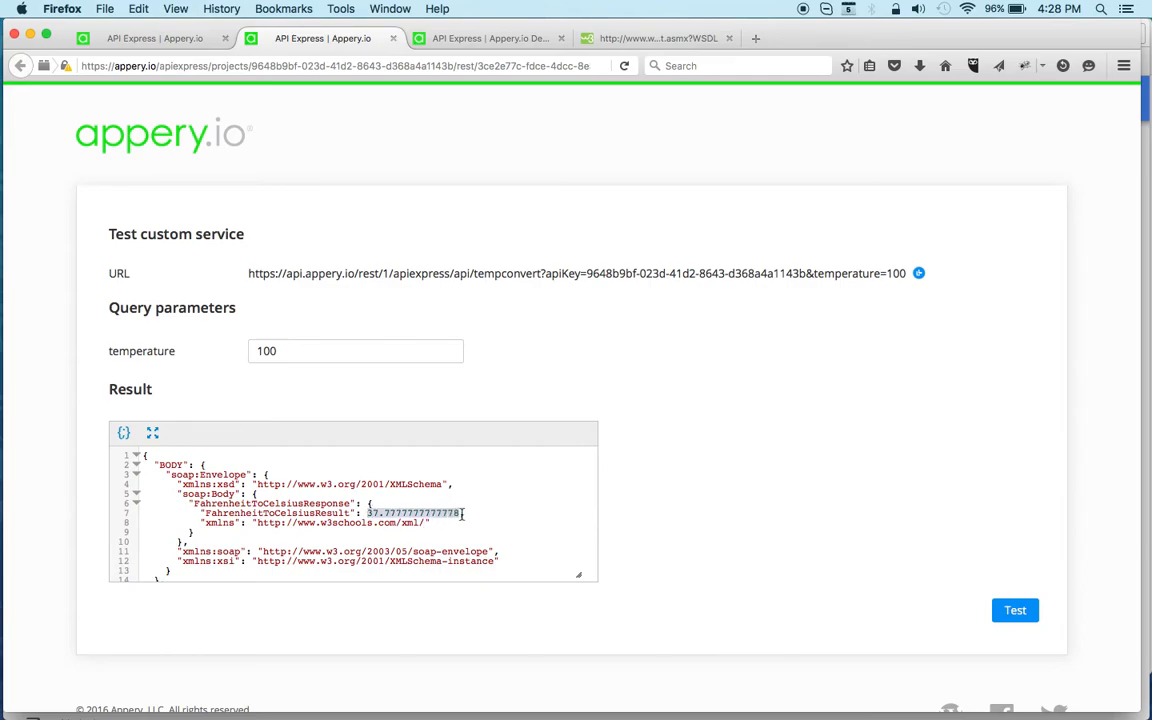
{"action": "mouse_move", "coordinate": [265, 374]}
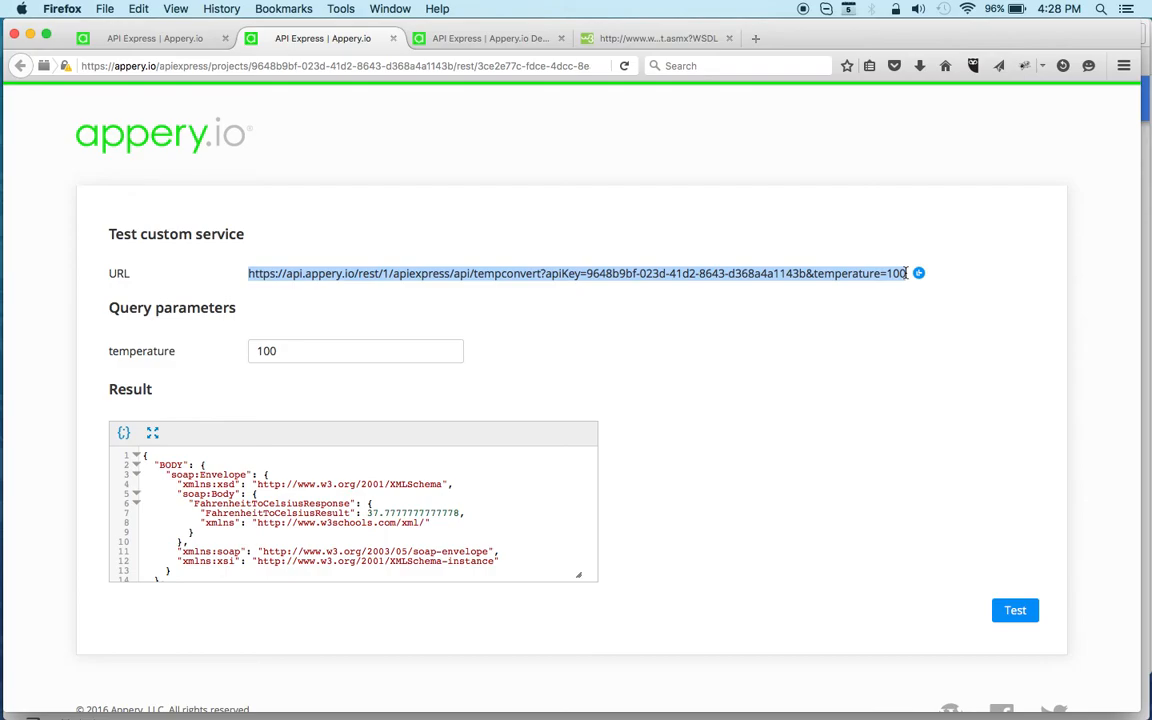
{"action": "mouse_move", "coordinate": [775, 38]}
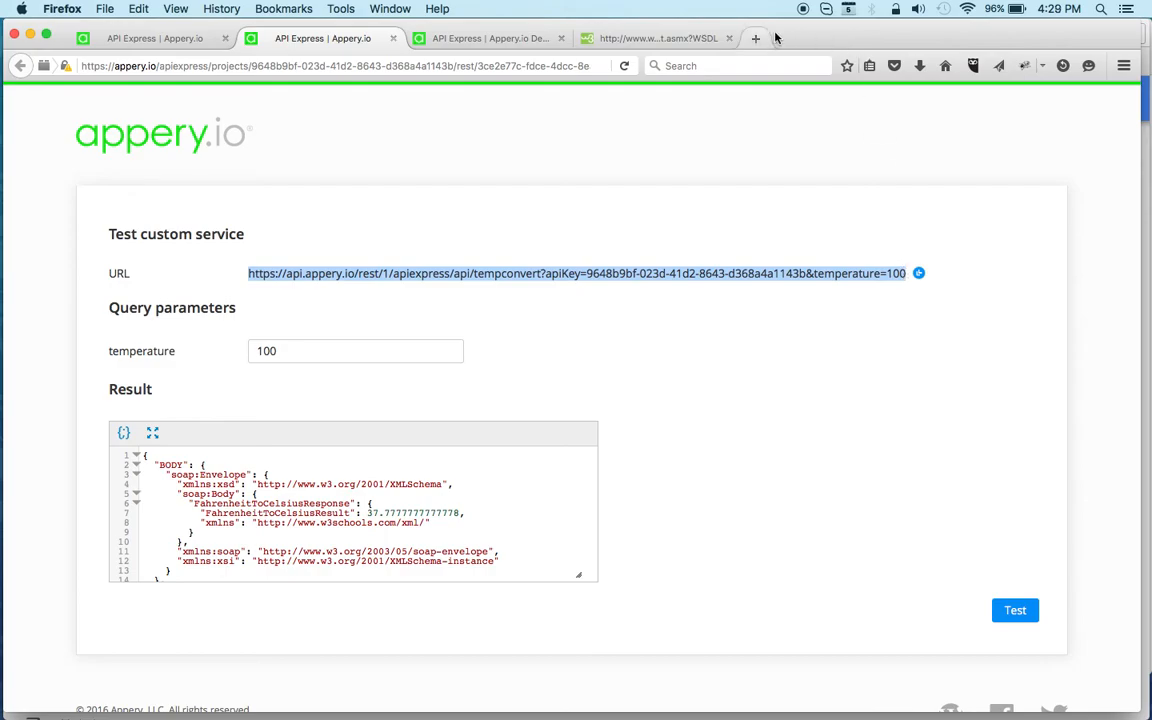
Load the tempconvert URL with temperature=100 in a new Firefox tab to see the raw JSON response
{"action": "left_click", "coordinate": [755, 38]}
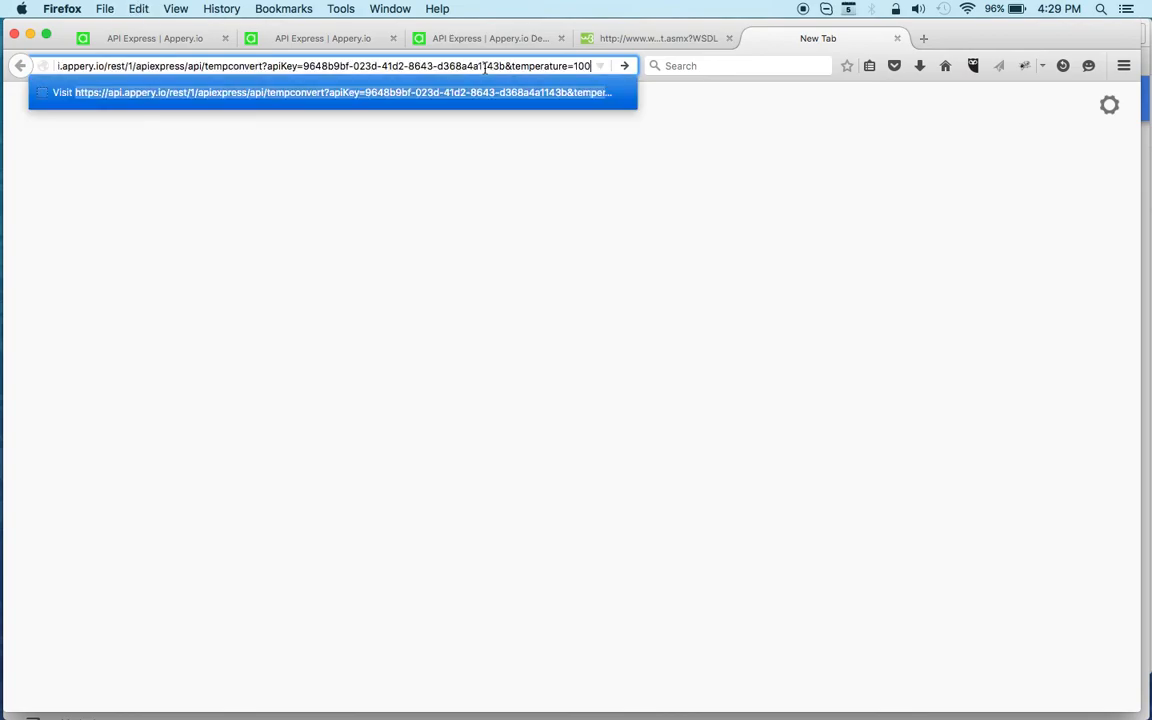
{"action": "key", "text": "Return"}
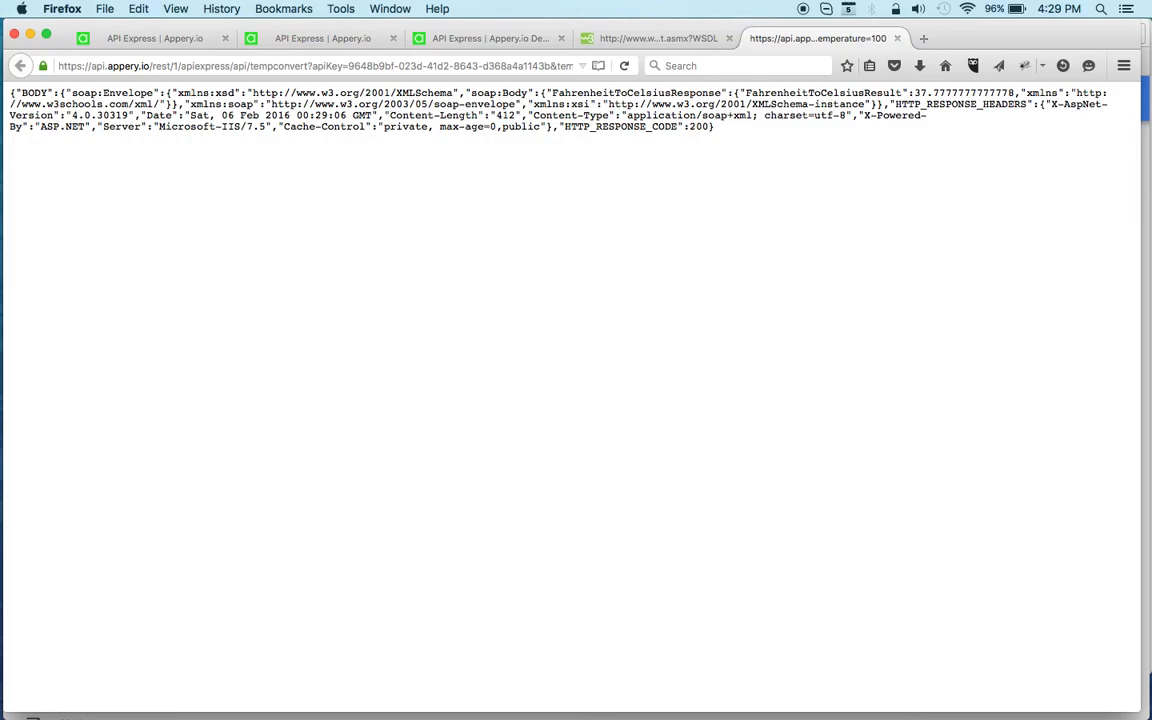
{"action": "mouse_move", "coordinate": [654, 161]}
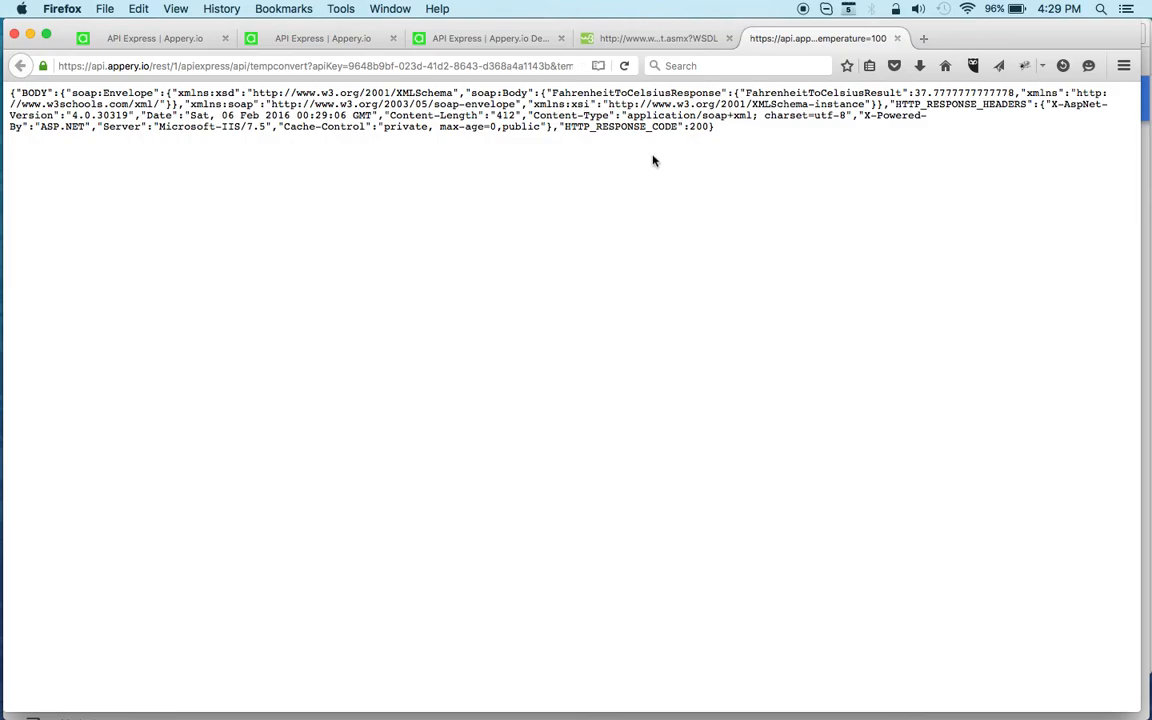
{"action": "mouse_move", "coordinate": [672, 153]}
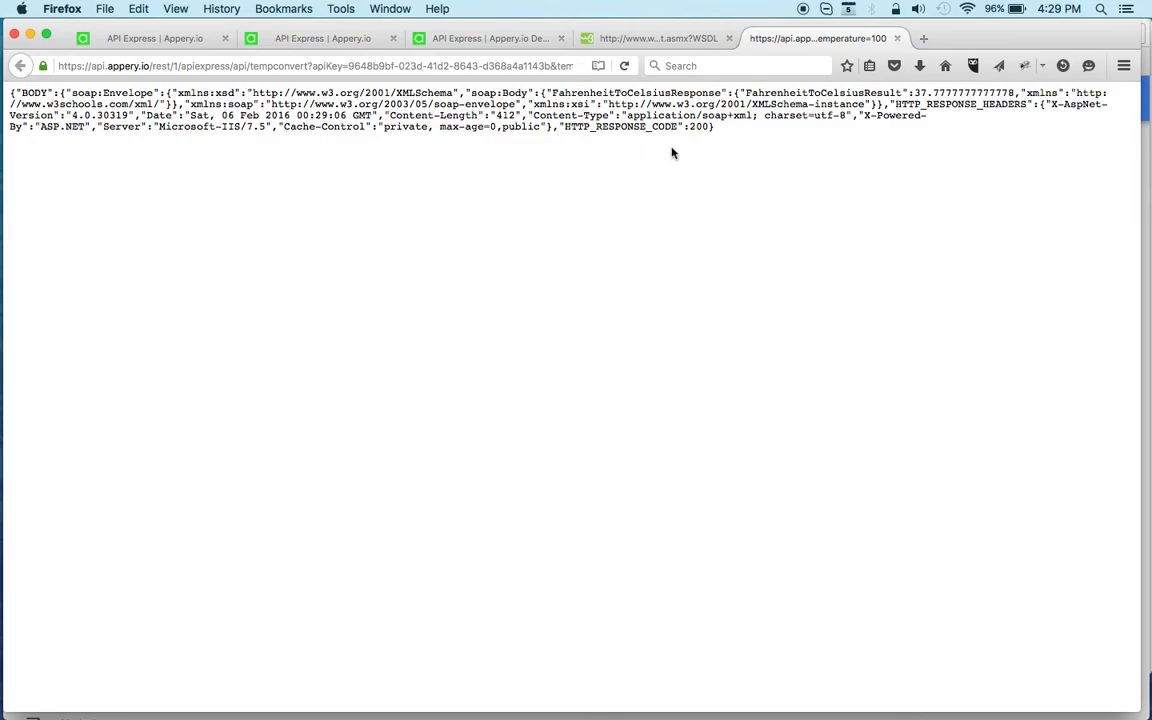
{"action": "mouse_move", "coordinate": [447, 207]}
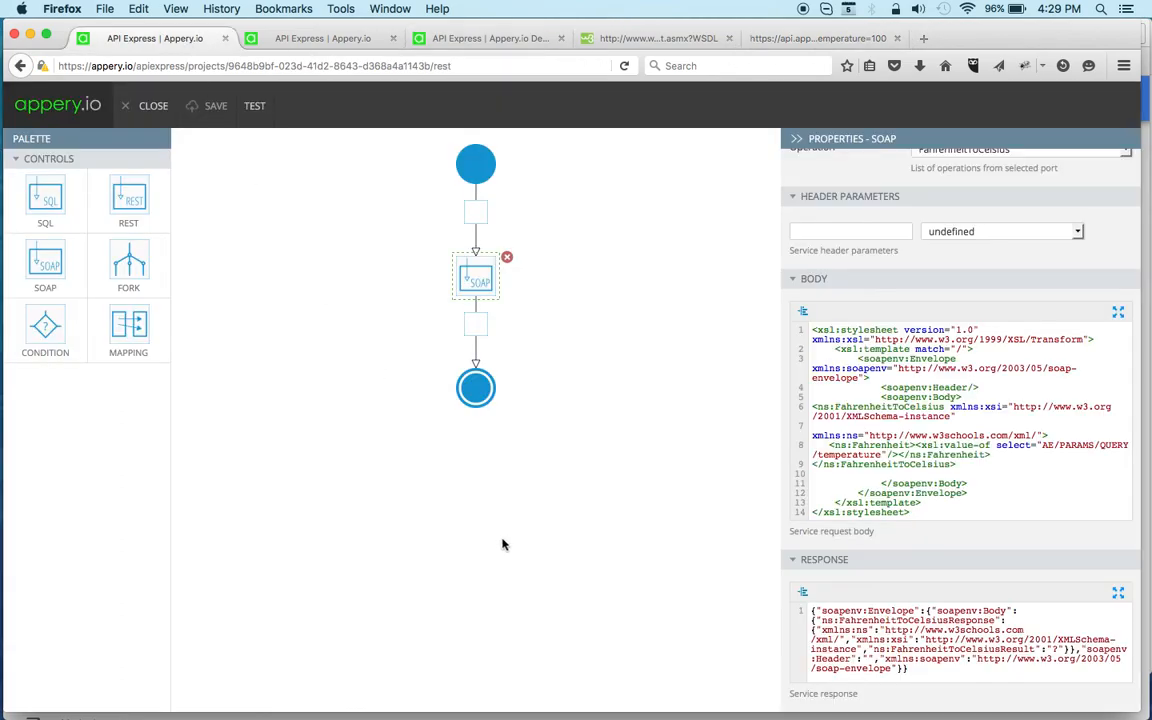
{"action": "mouse_move", "coordinate": [575, 527]}
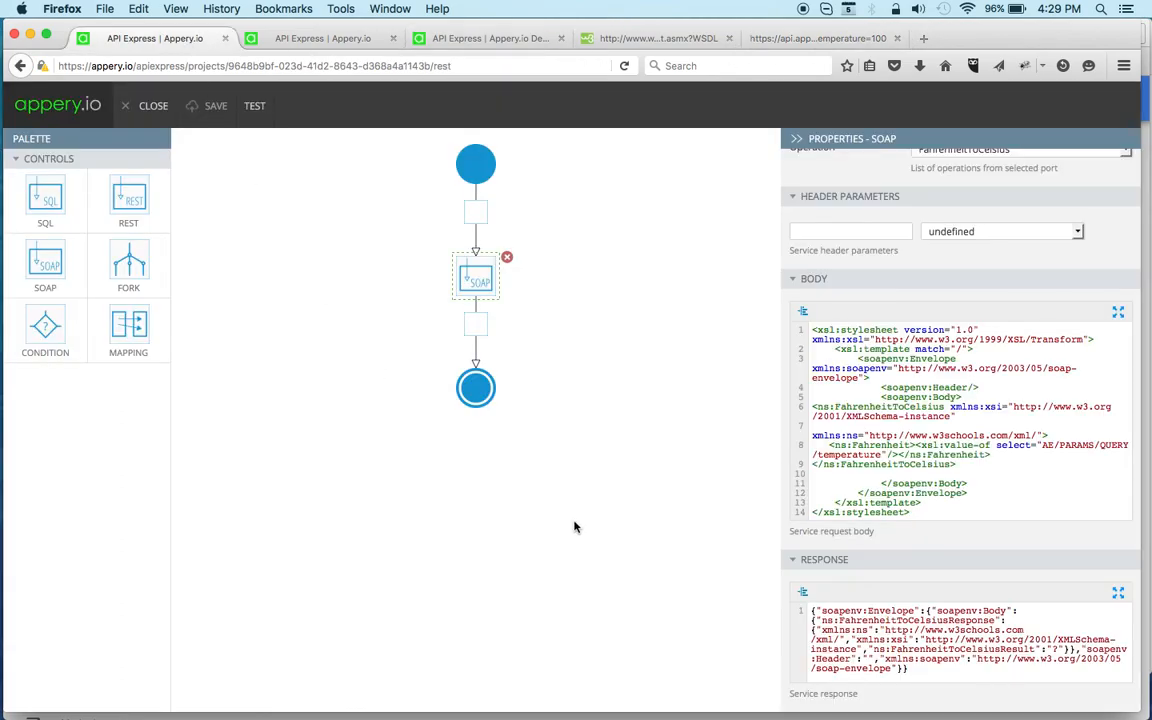
{"action": "mouse_move", "coordinate": [593, 514]}
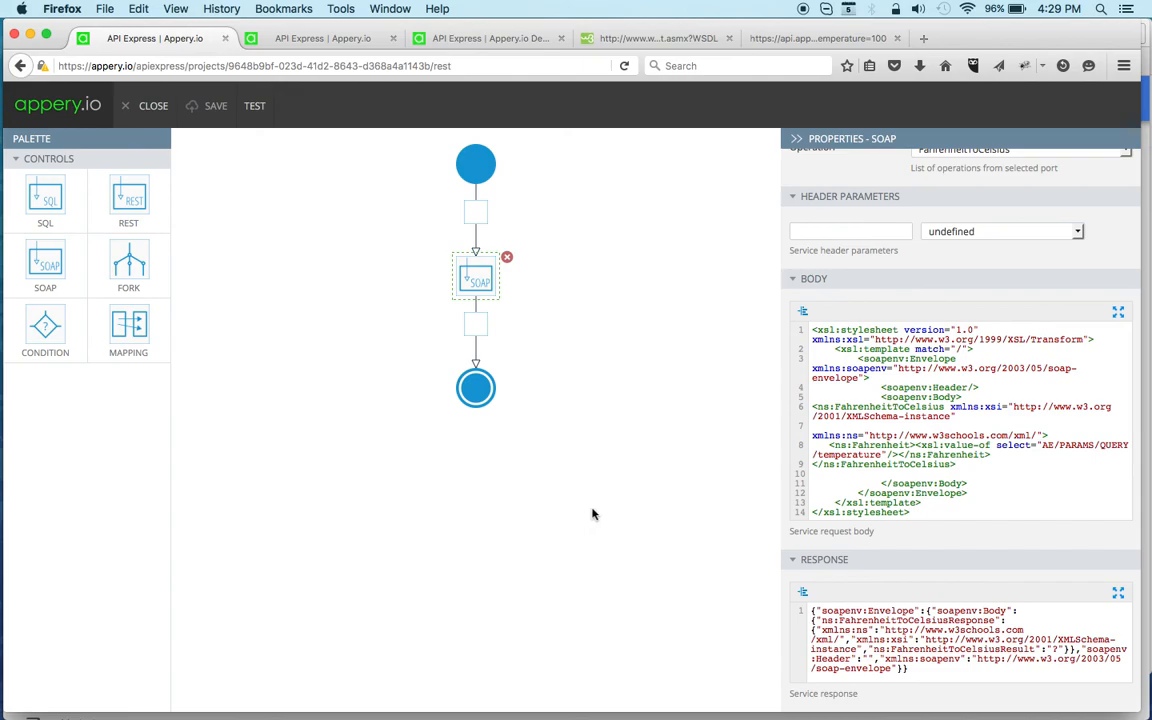
{"action": "mouse_move", "coordinate": [275, 378]}
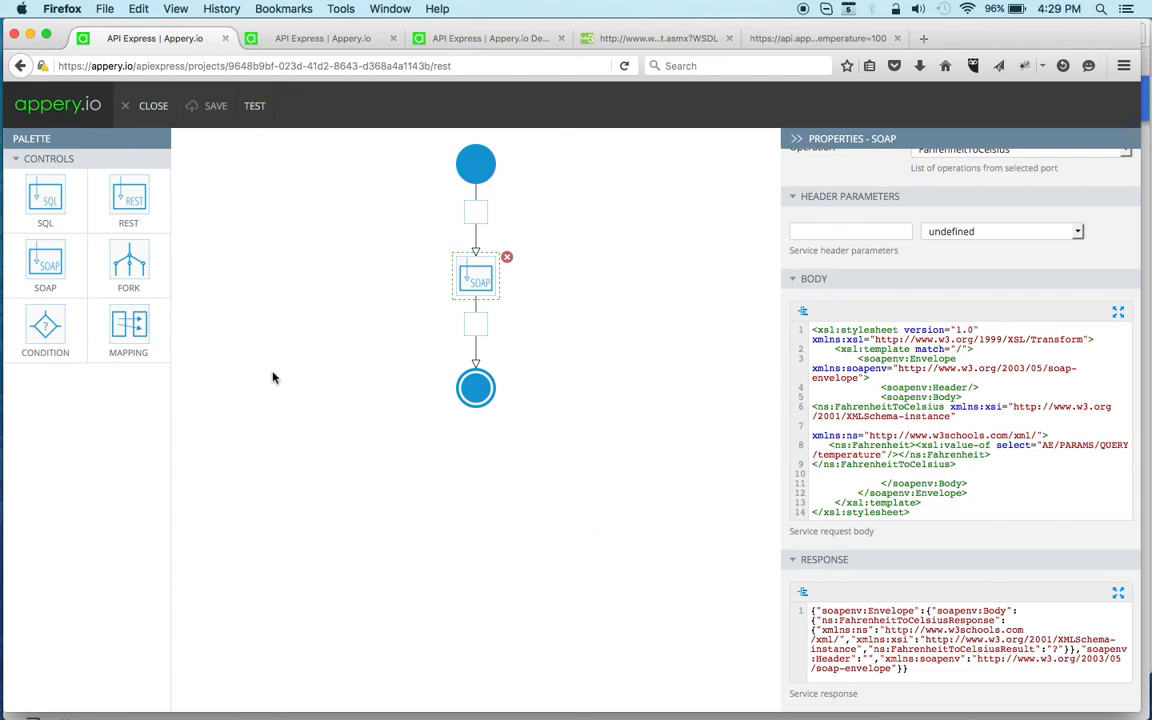
{"action": "mouse_move", "coordinate": [669, 326]}
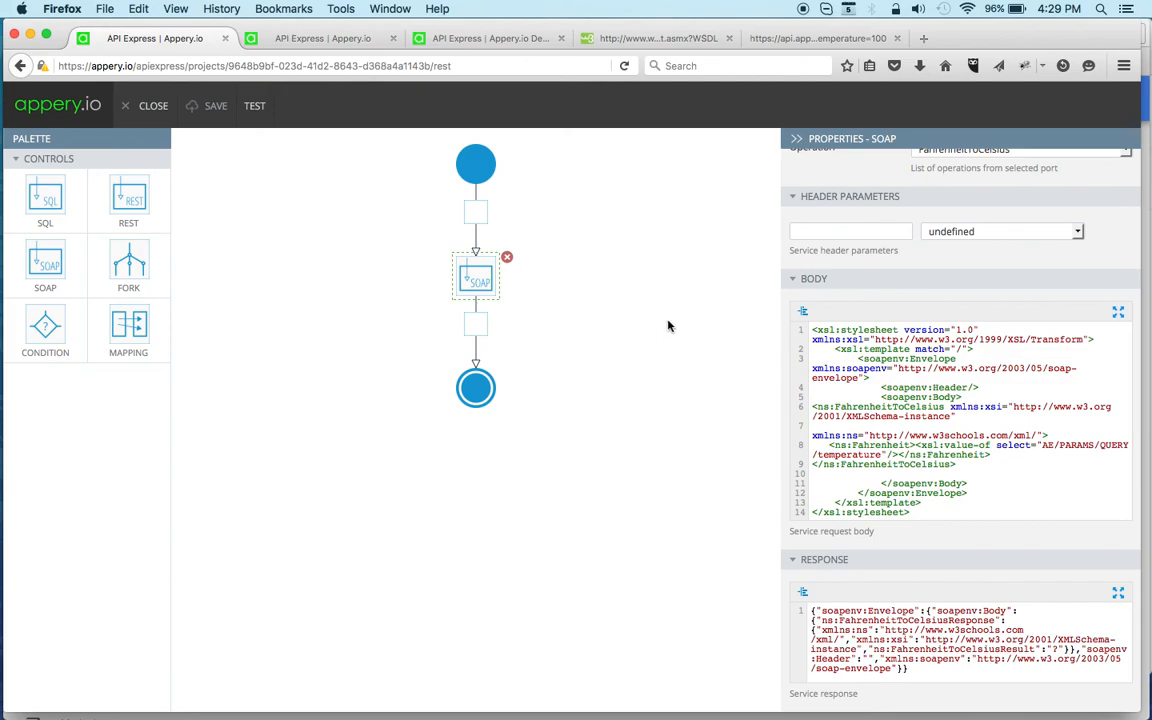